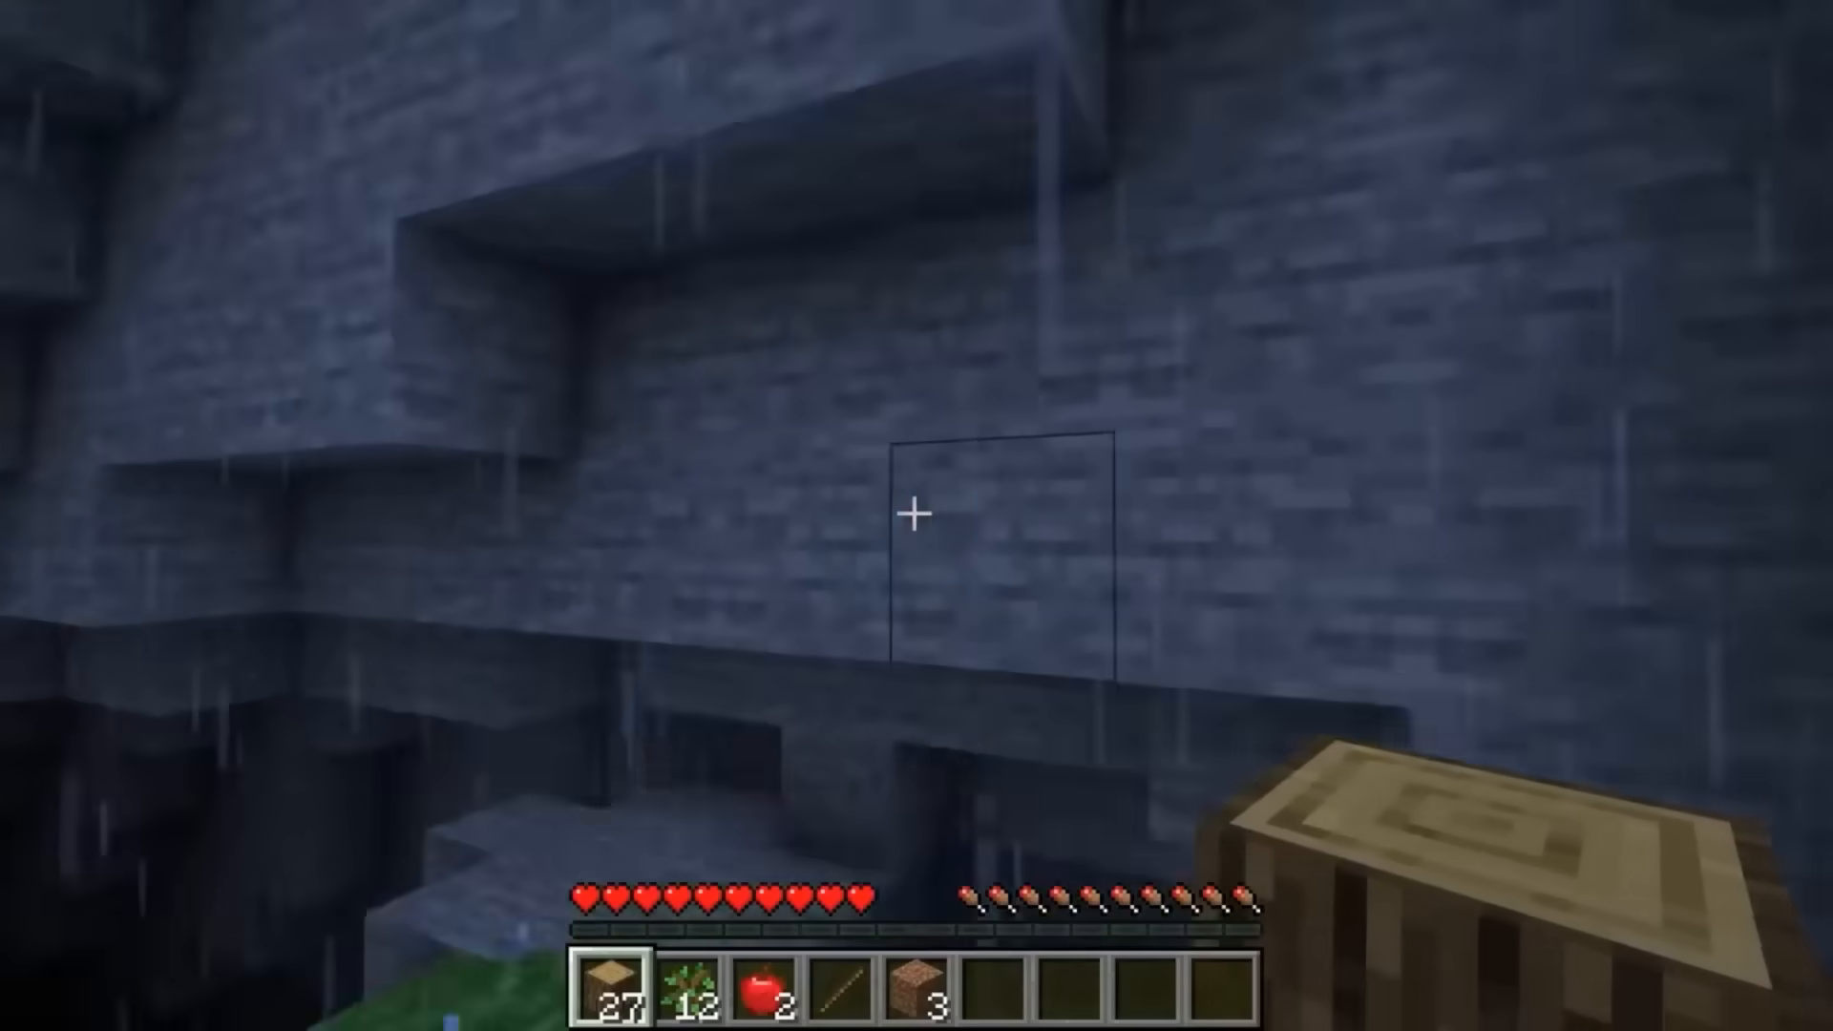
# Let the TED talk play through the rainy Minecraft agent footage
pyautogui.press('e')
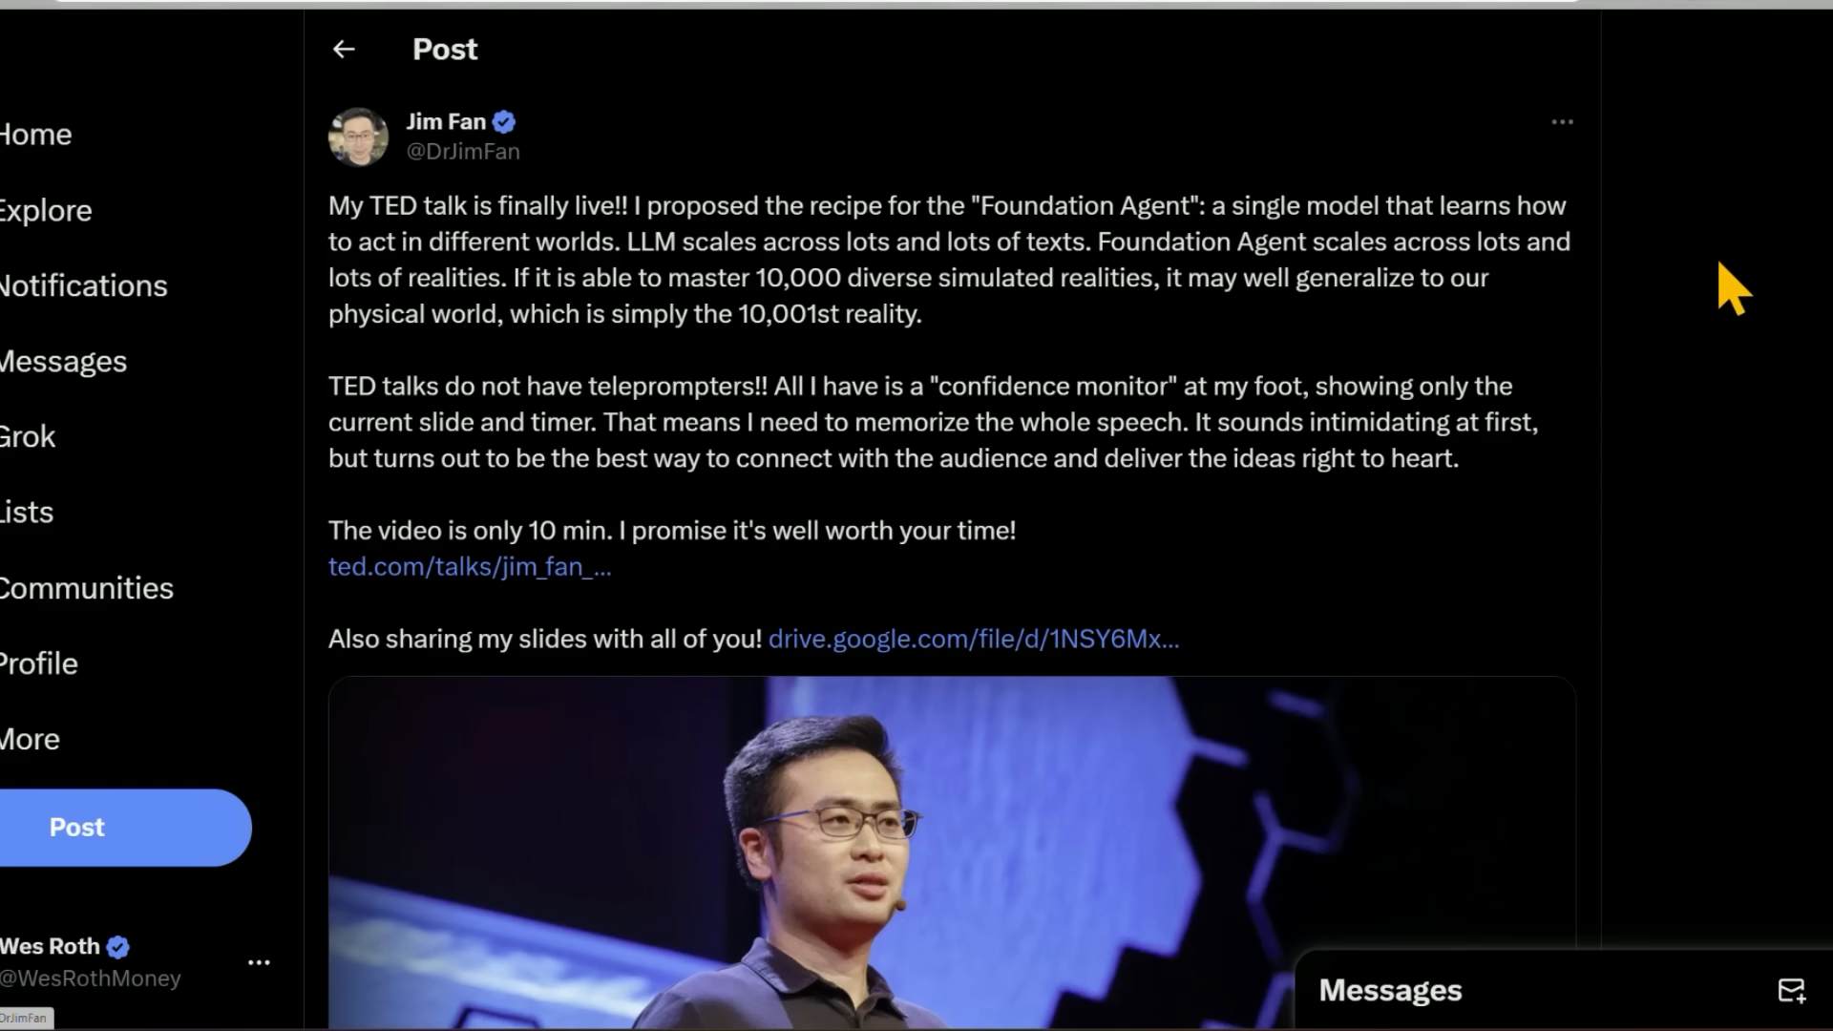
pyautogui.moveTo(1764, 340)
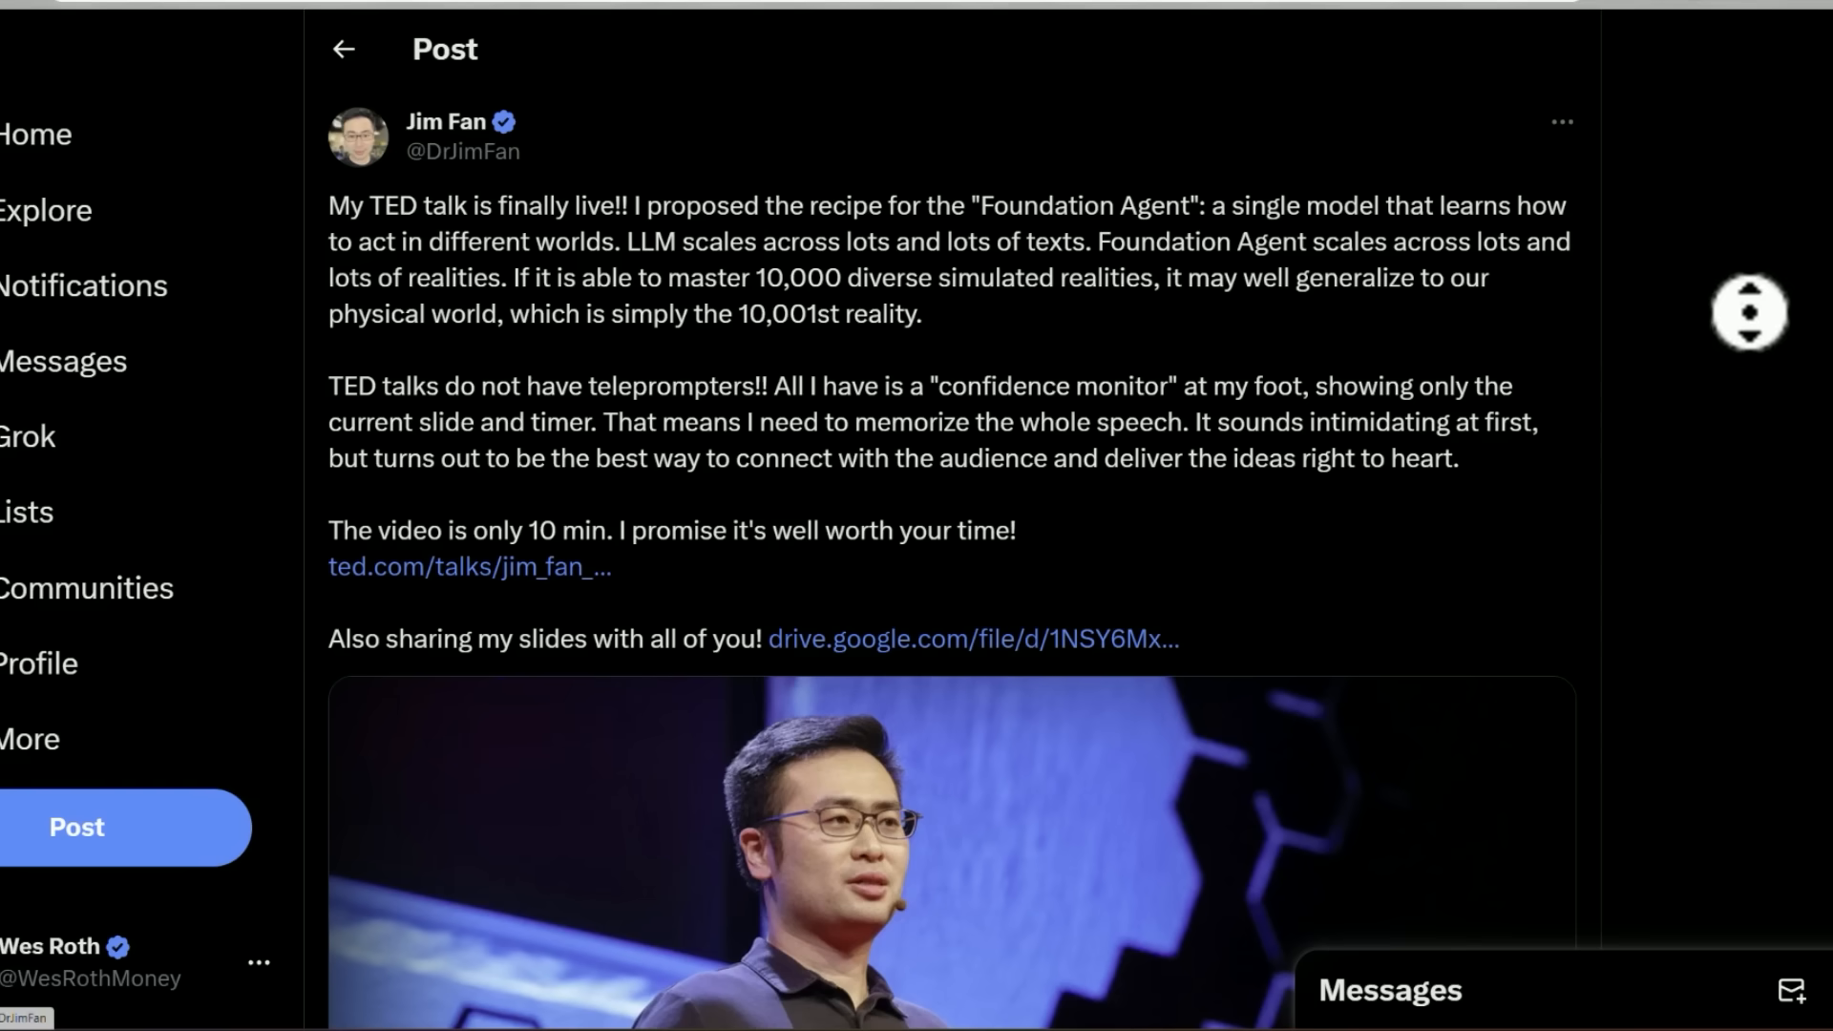
# Scroll the Foundation Agent announcement post down to the stage photo, then follow the Voyager paper link
pyautogui.scroll(-3)
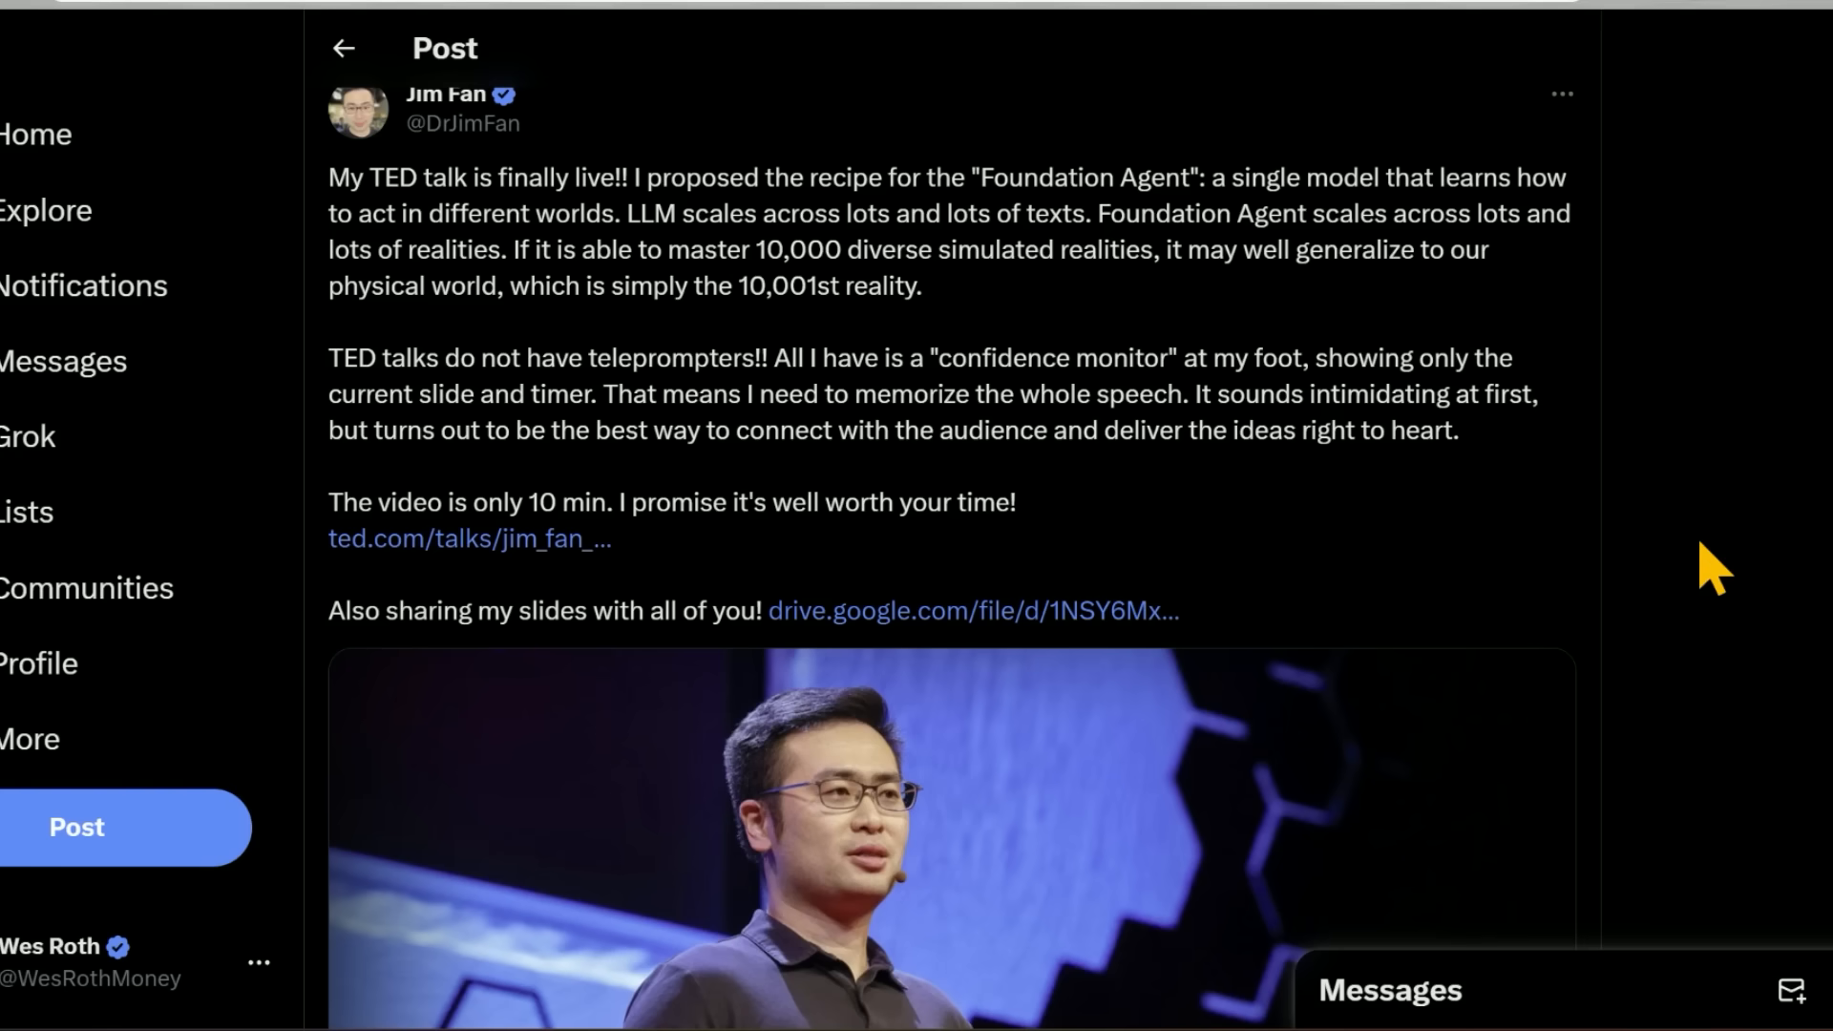
pyautogui.scroll(-3)
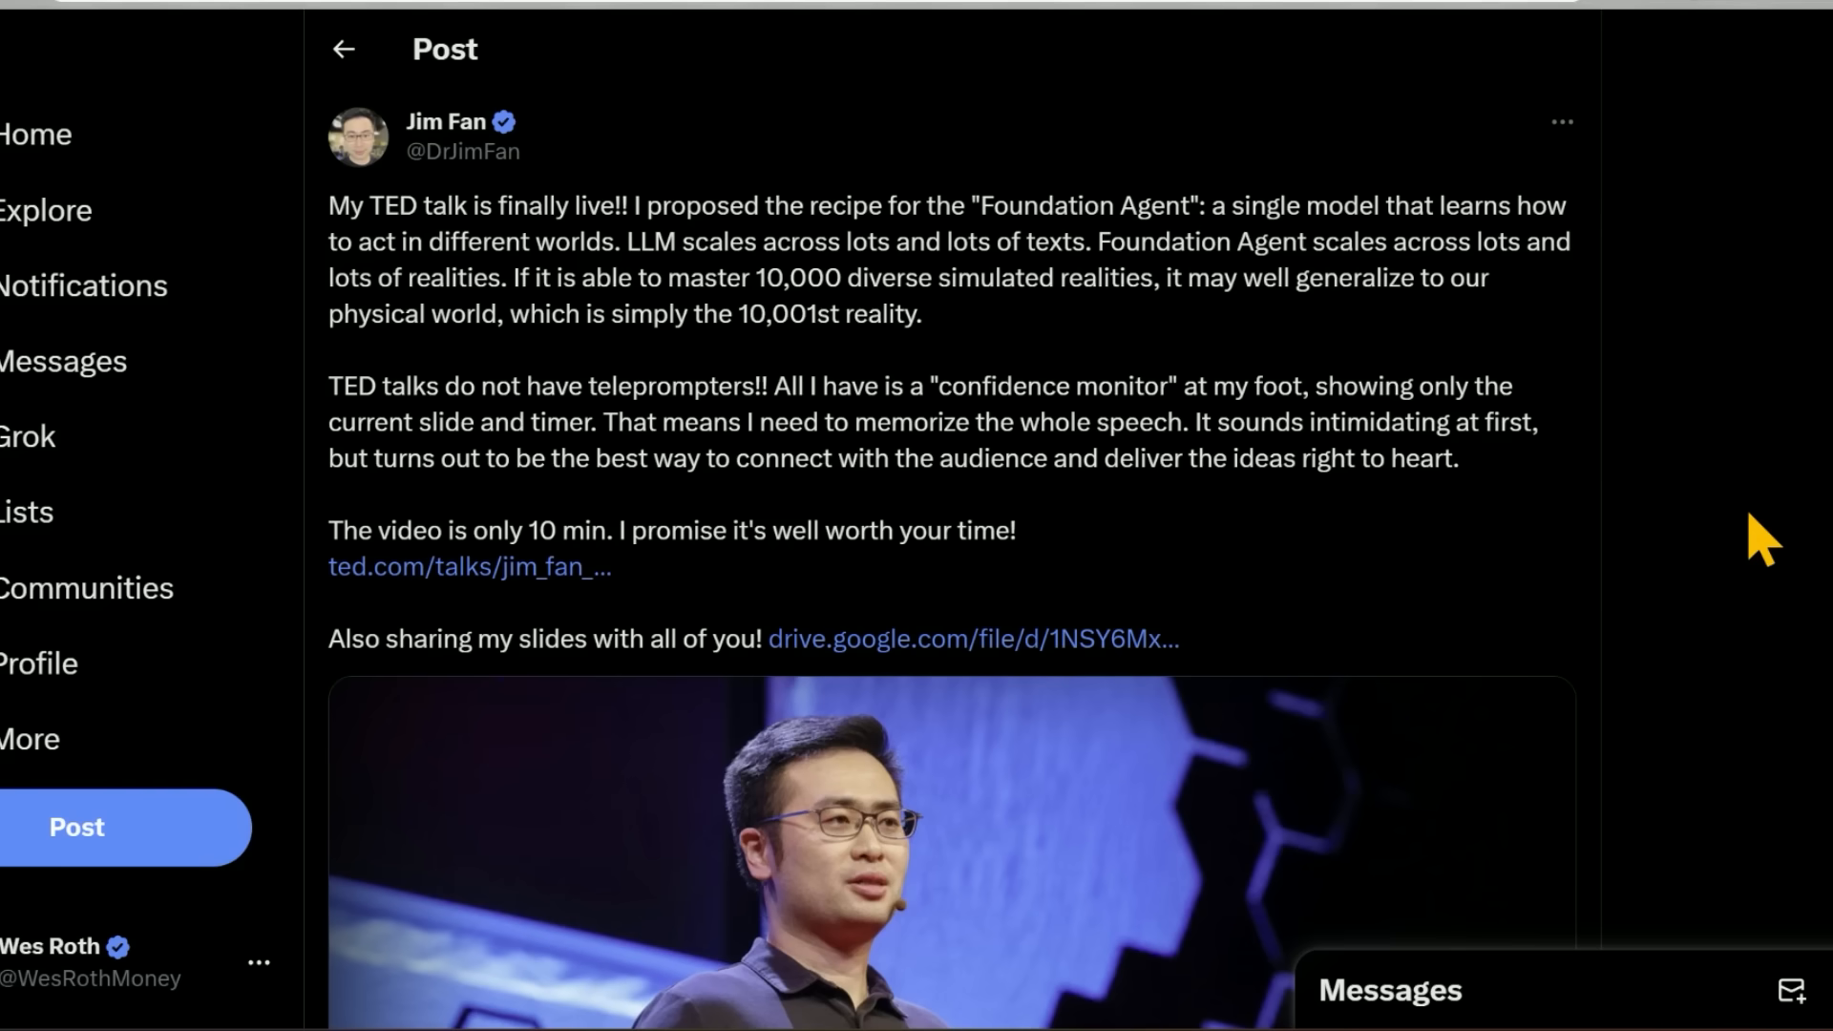
pyautogui.scroll(-3)
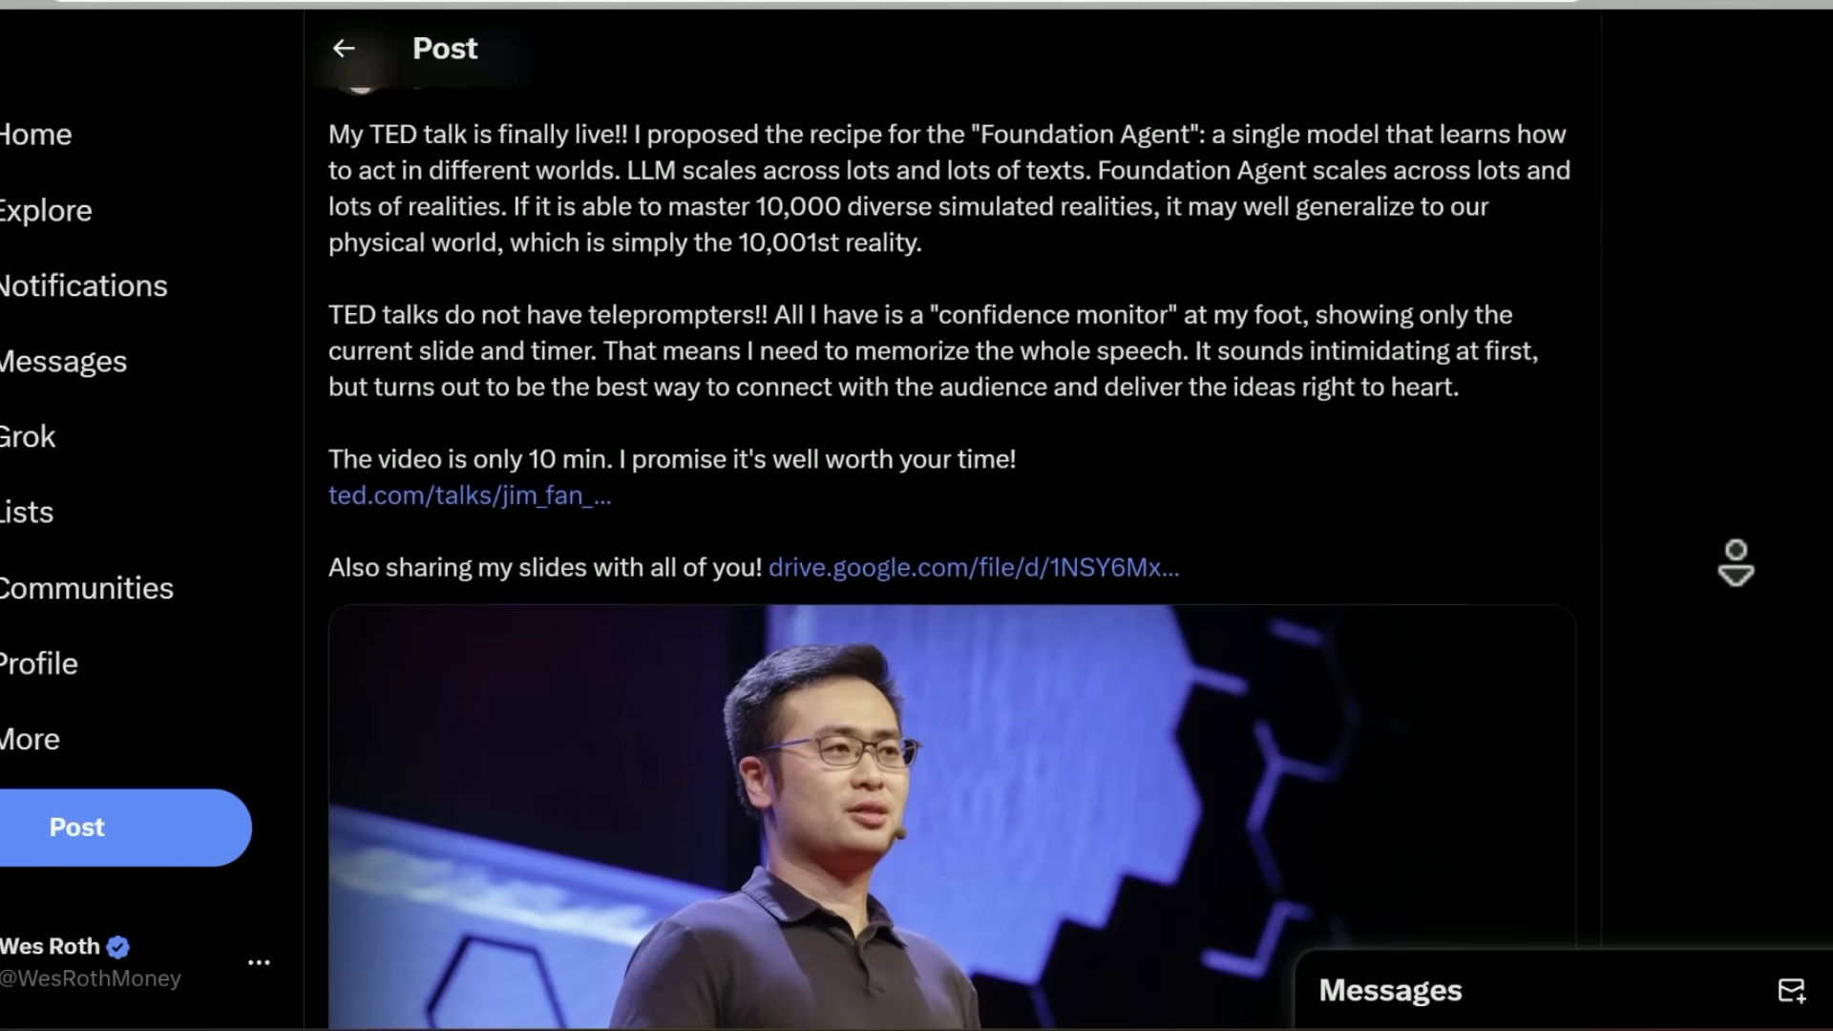
pyautogui.scroll(-3)
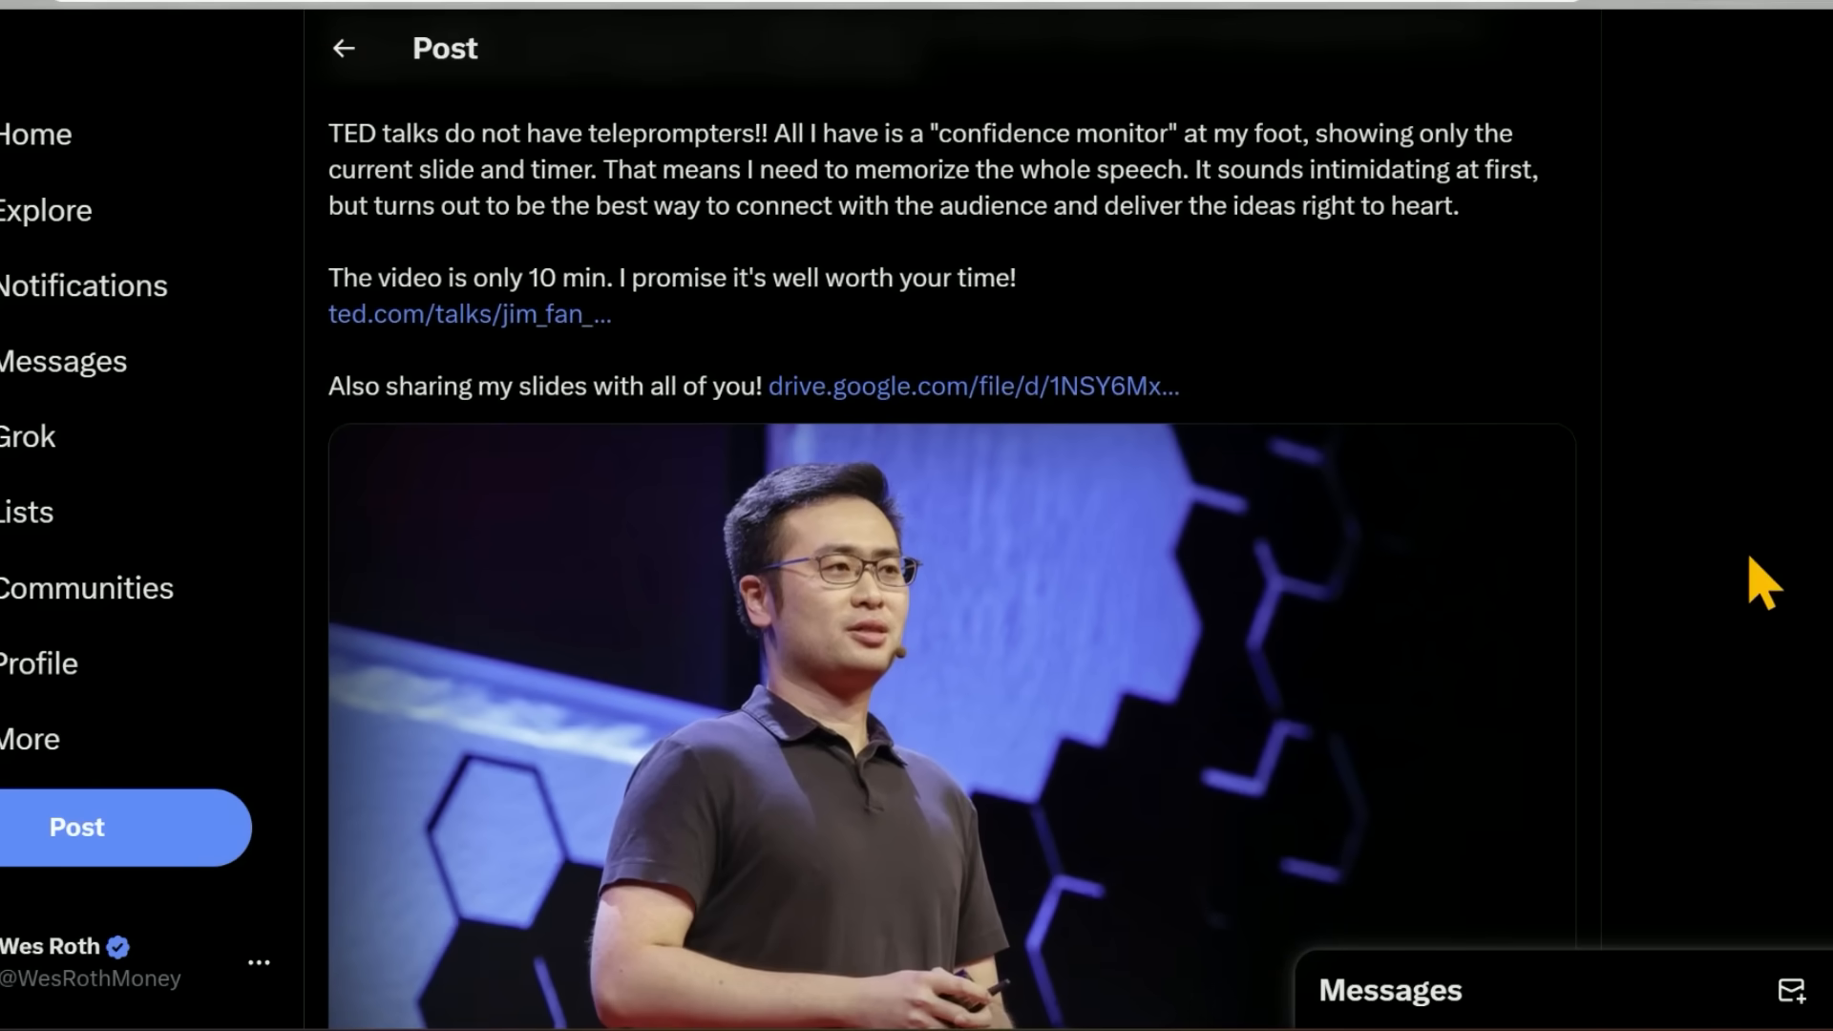
pyautogui.moveTo(1685, 508)
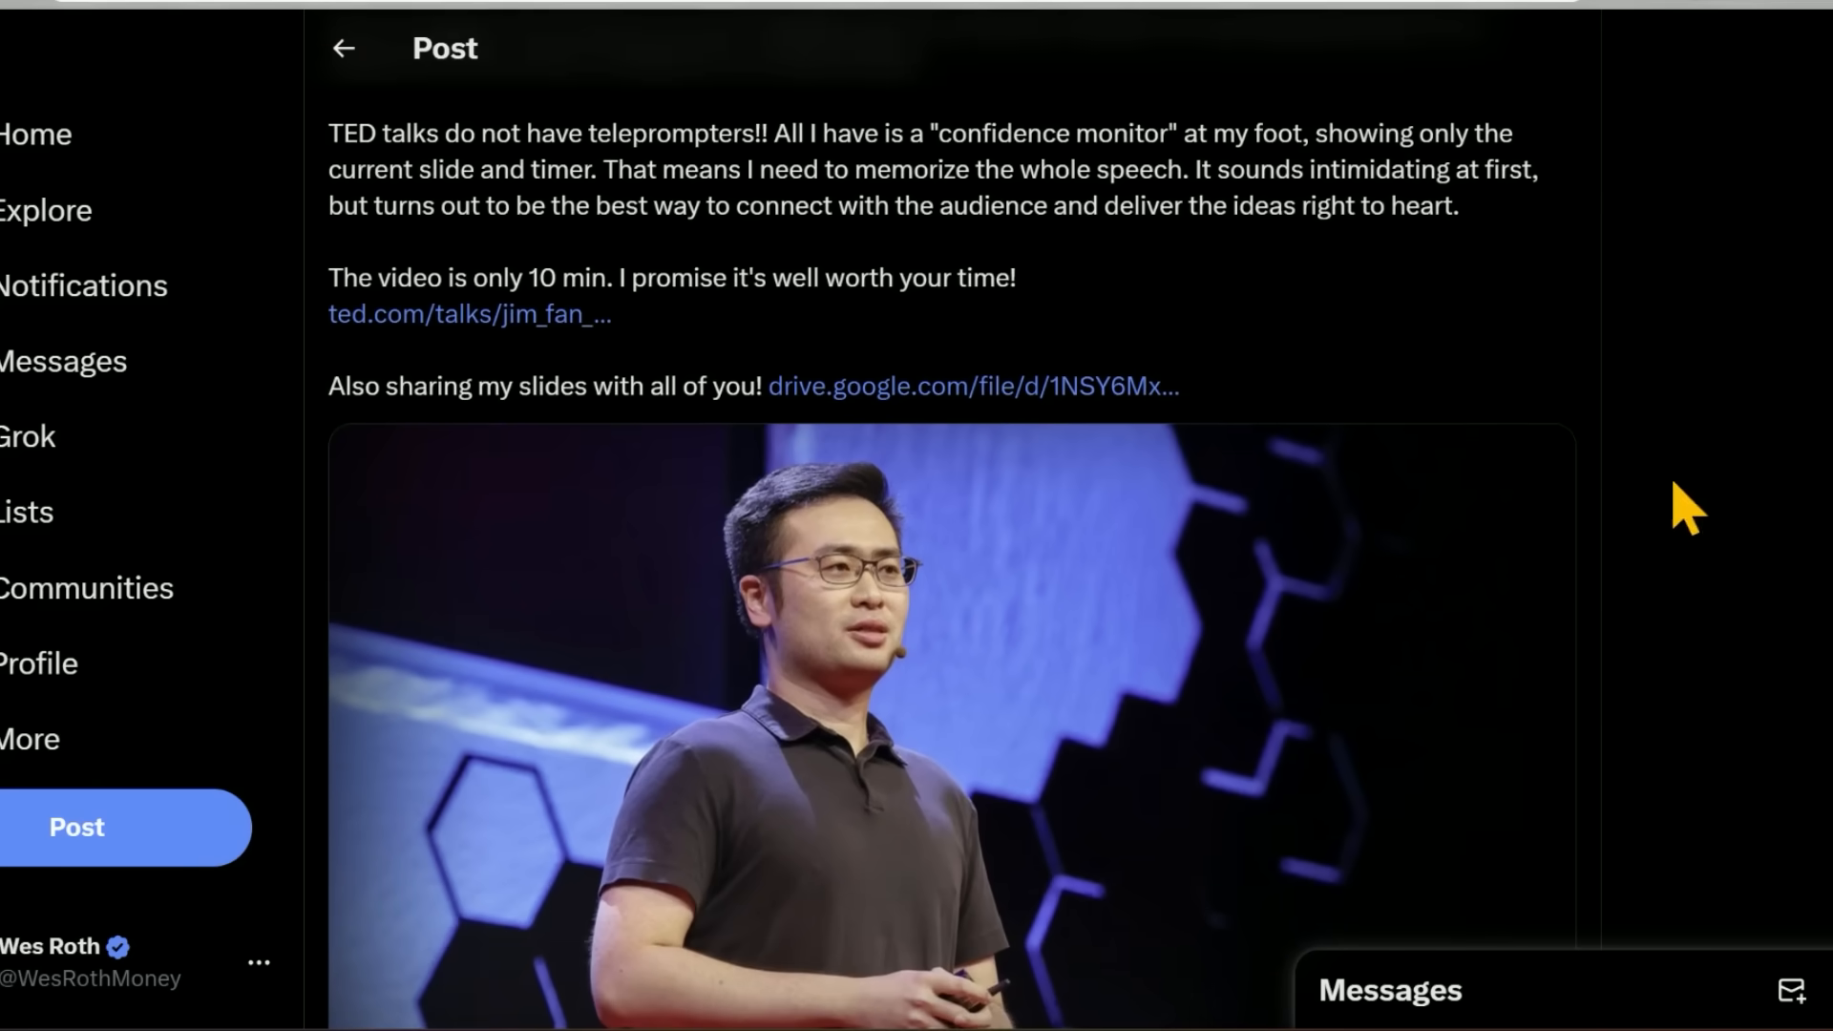
pyautogui.click(470, 313)
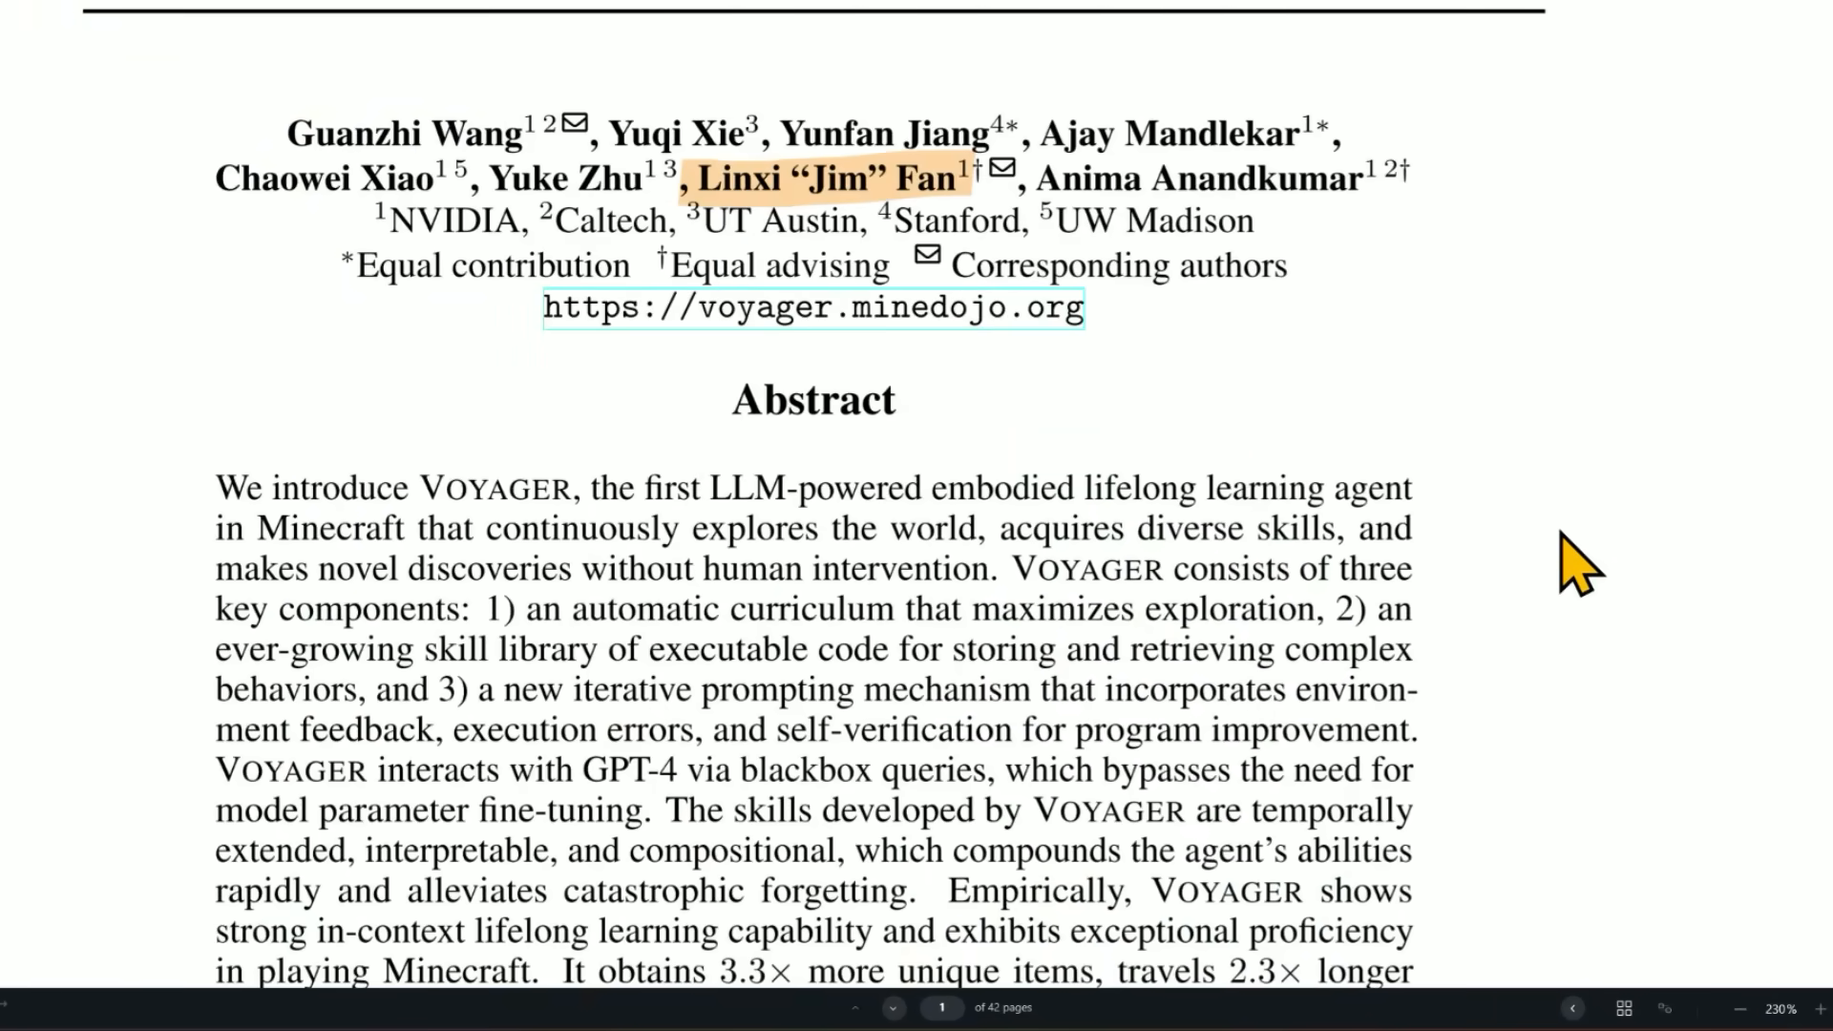
pyautogui.moveTo(394, 254)
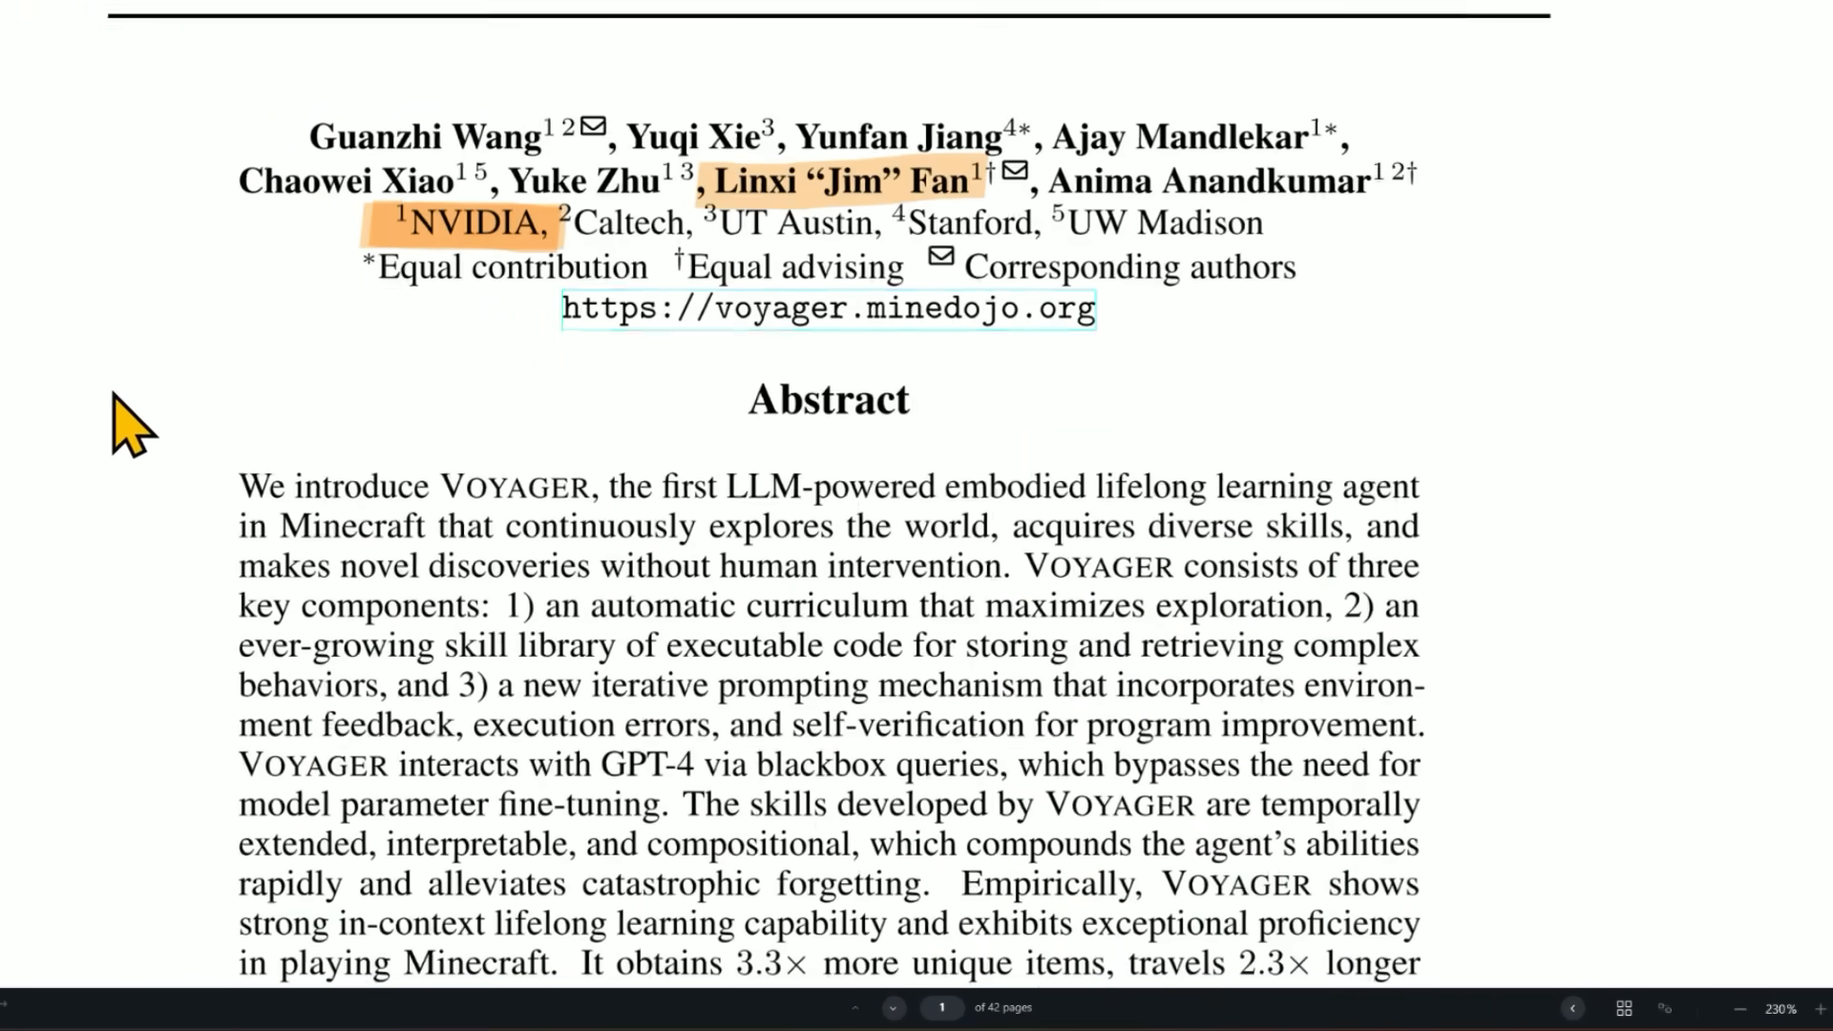
# Circle the Automatic Curriculum loop and prompting code of Voyager's Figure 2 in red ink
pyautogui.scroll(-3)
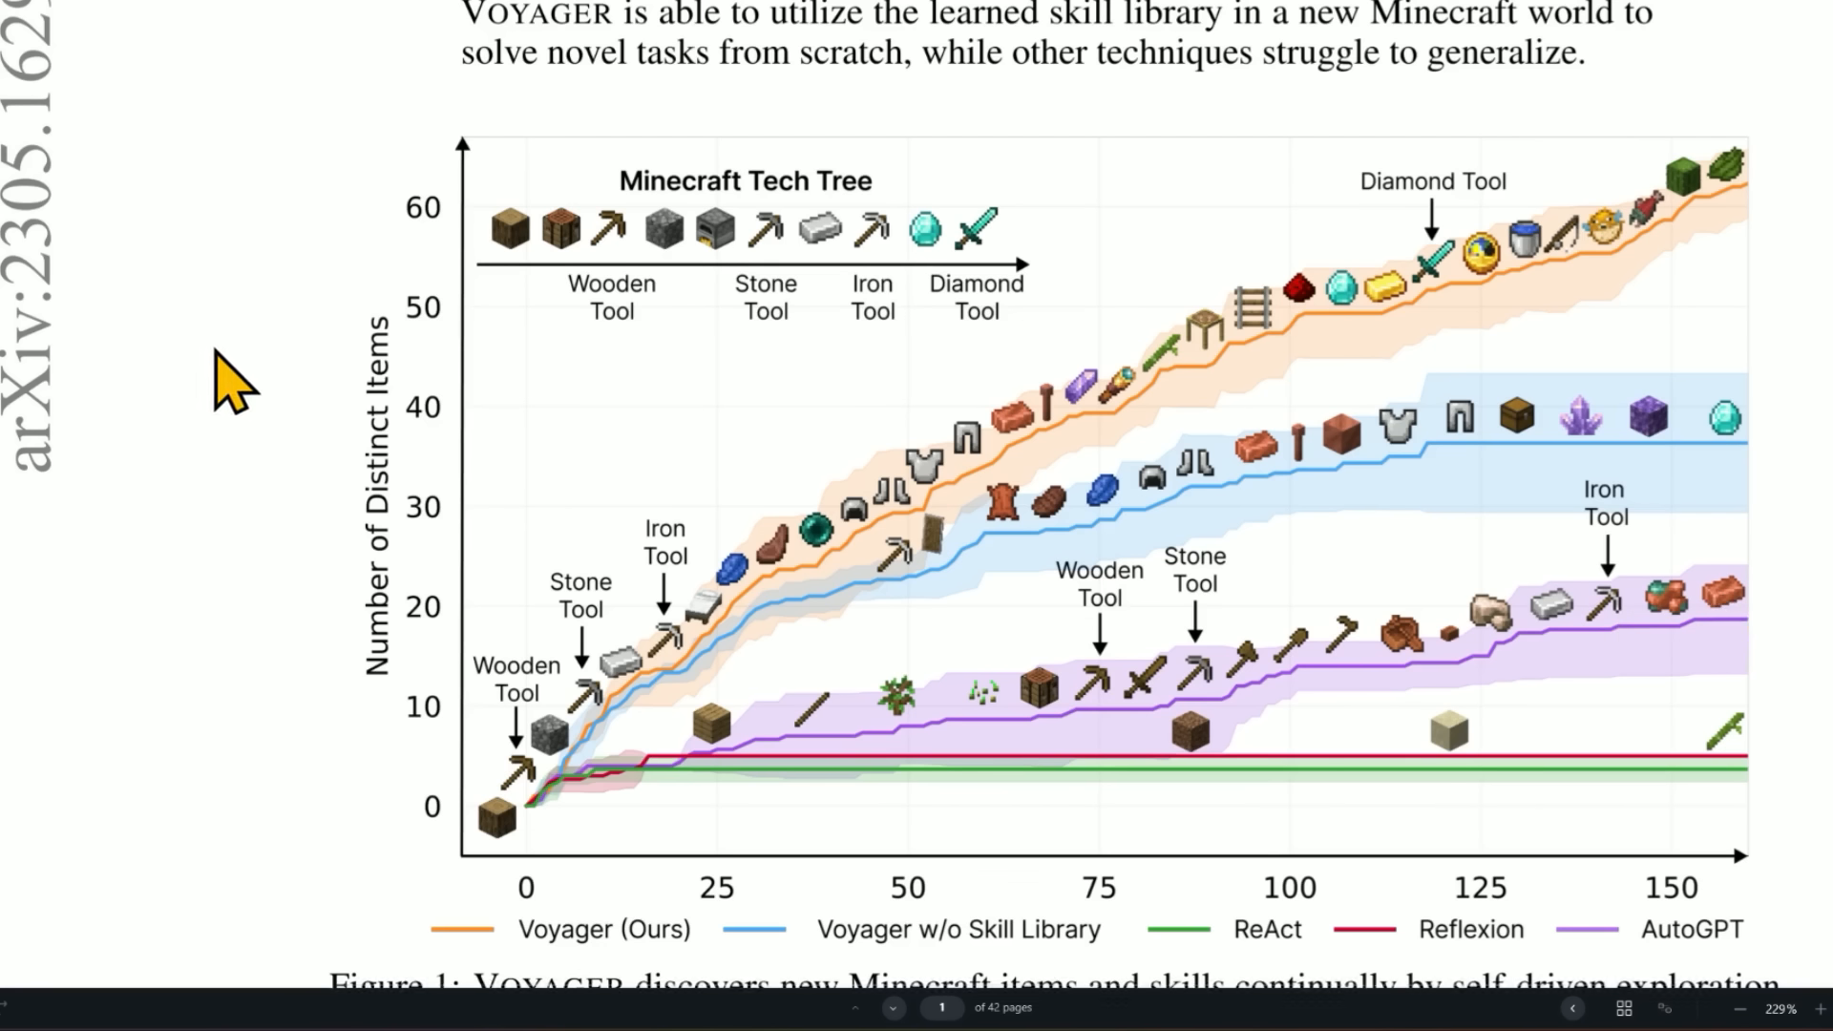
pyautogui.moveTo(788, 801)
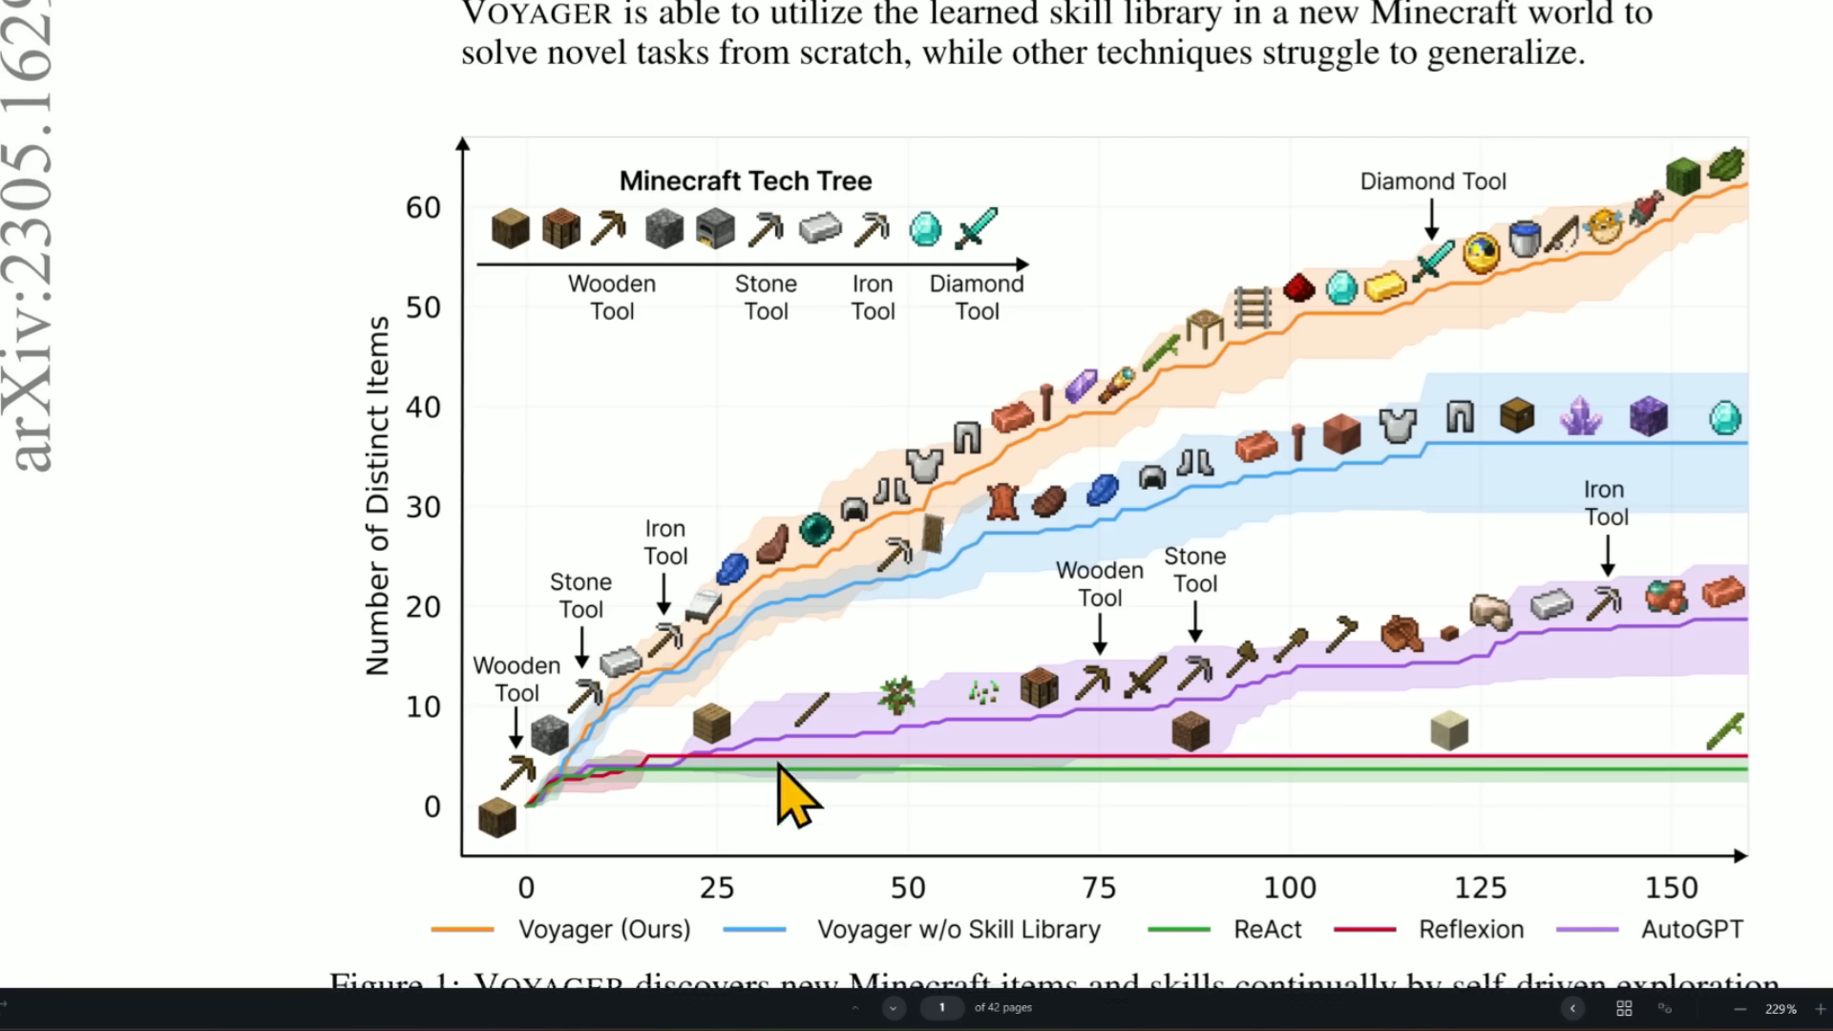
pyautogui.moveTo(678, 806)
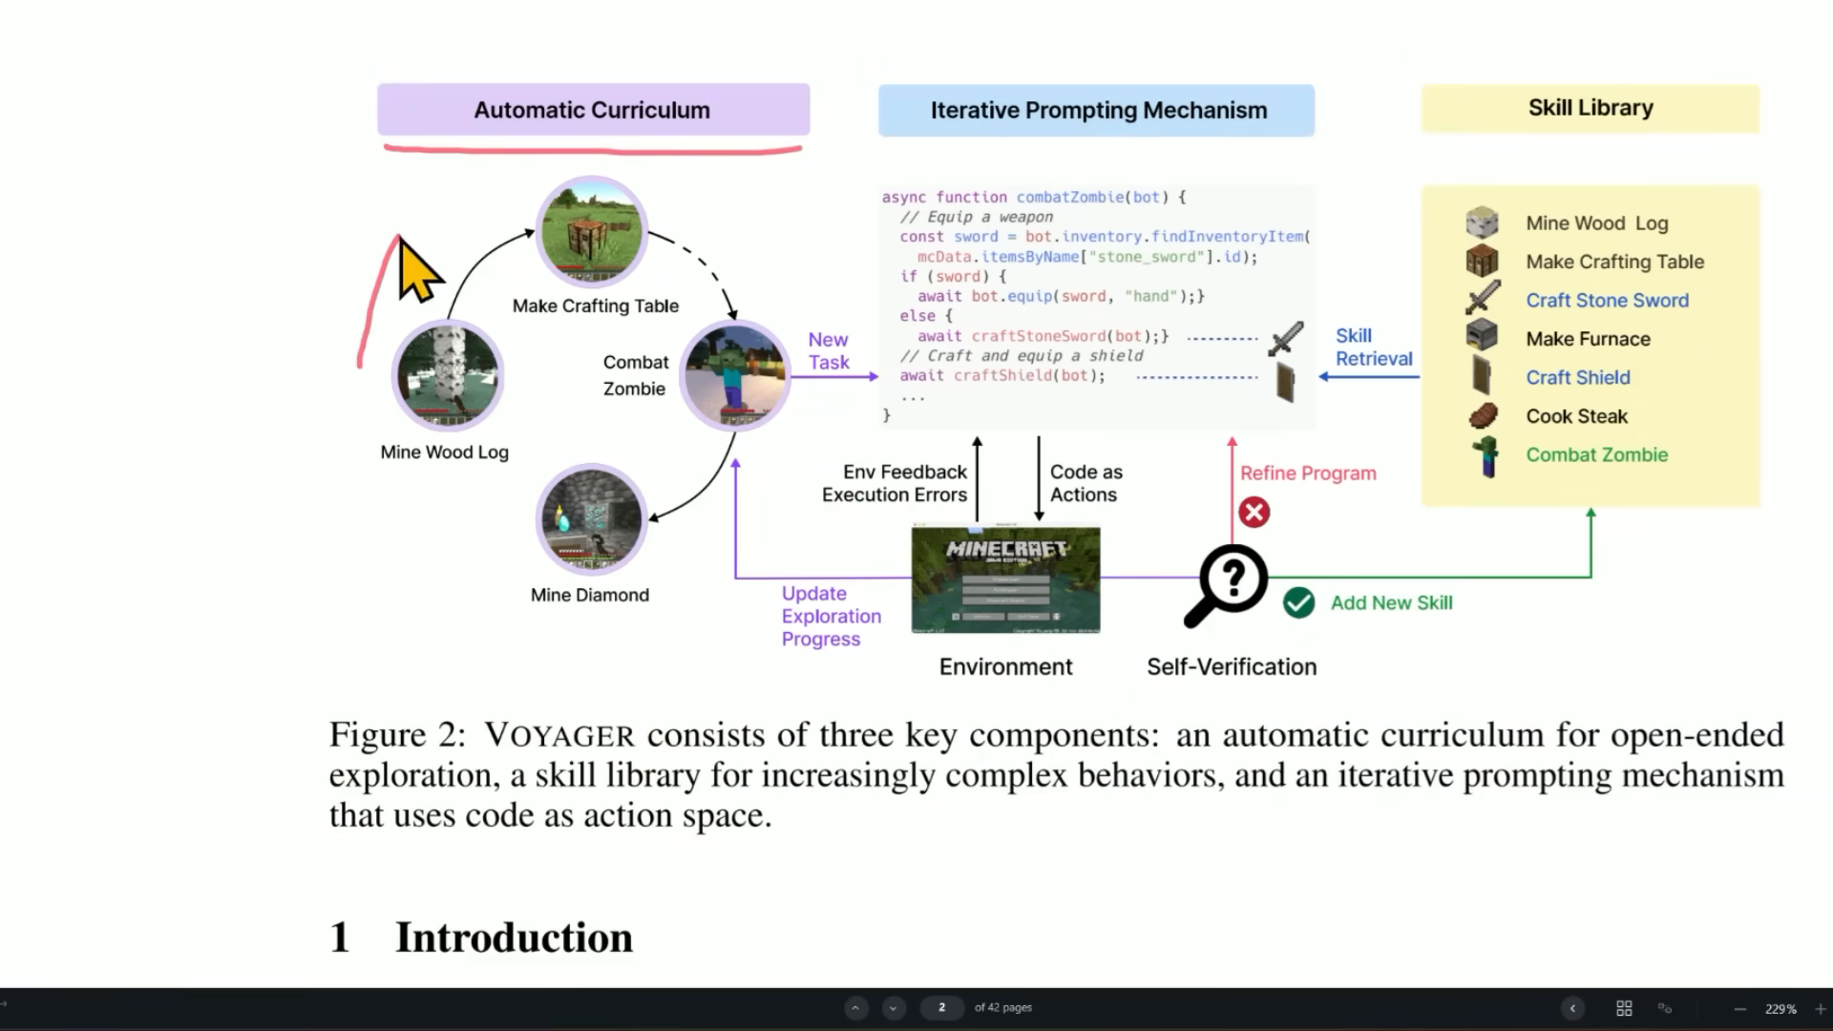
pyautogui.moveTo(409, 247); pyautogui.dragTo(726, 590)
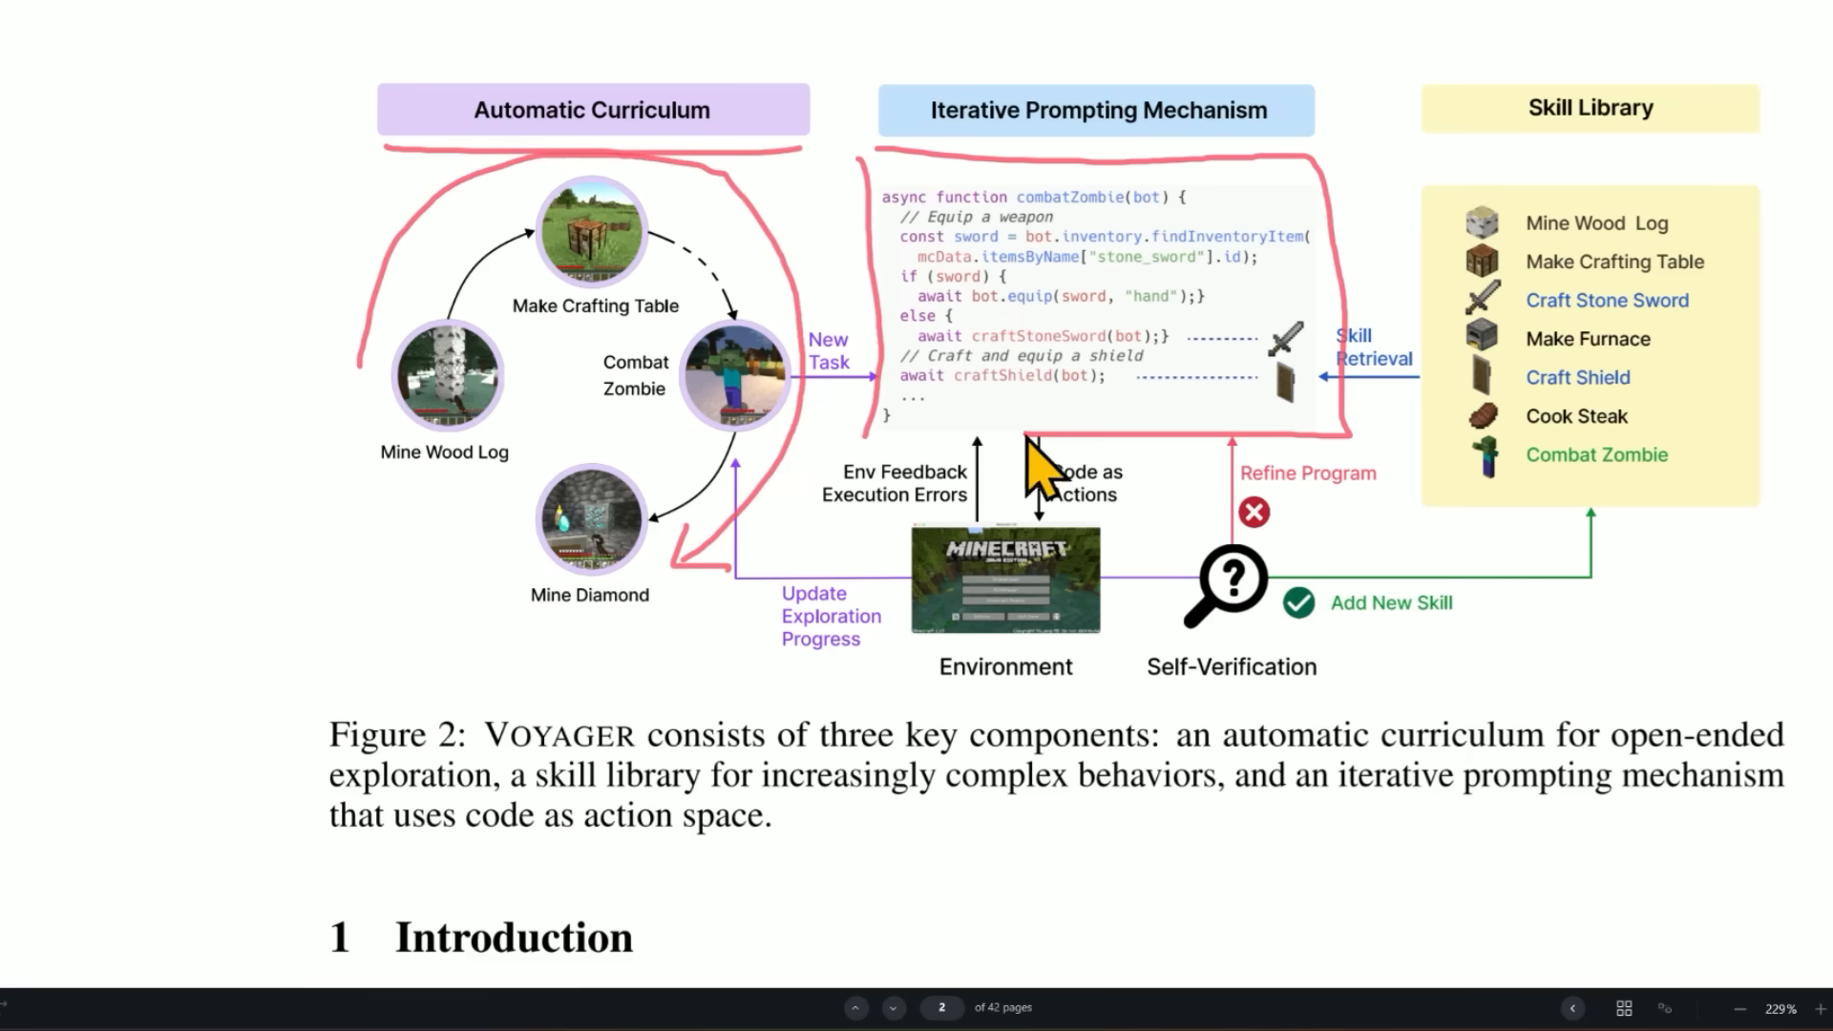
pyautogui.moveTo(1192, 363)
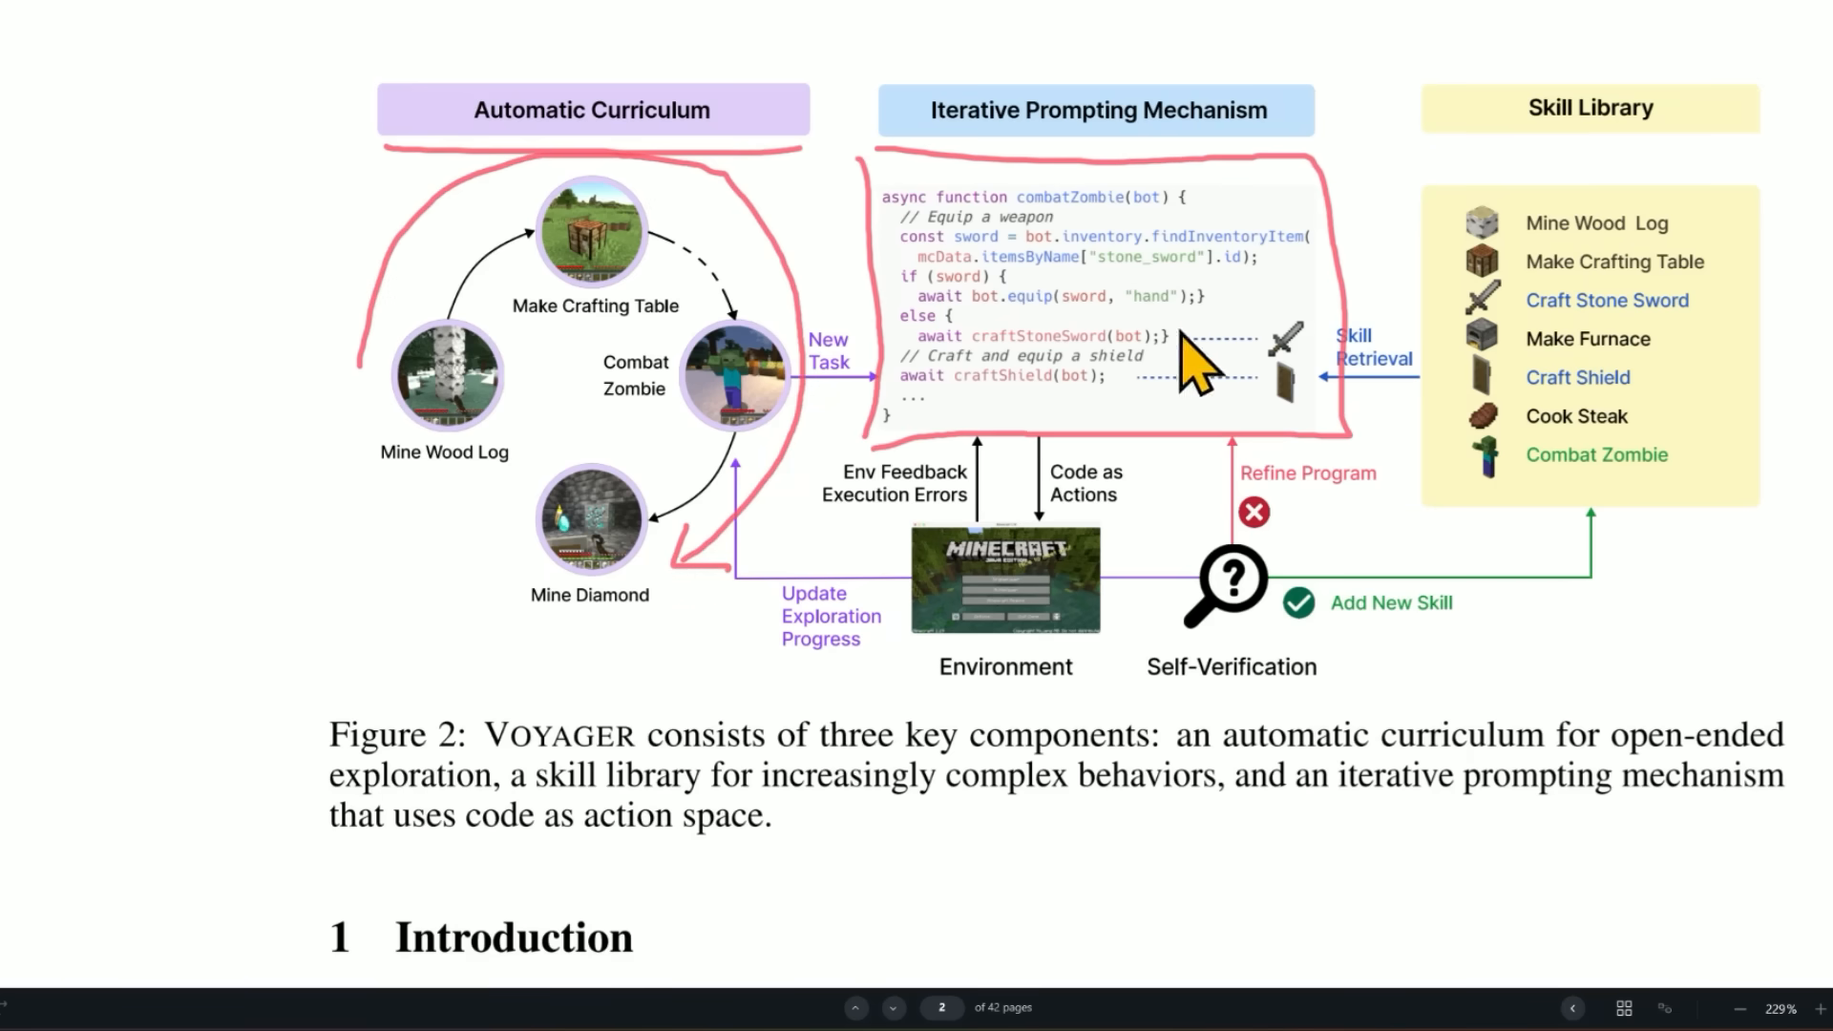
pyautogui.moveTo(859, 485)
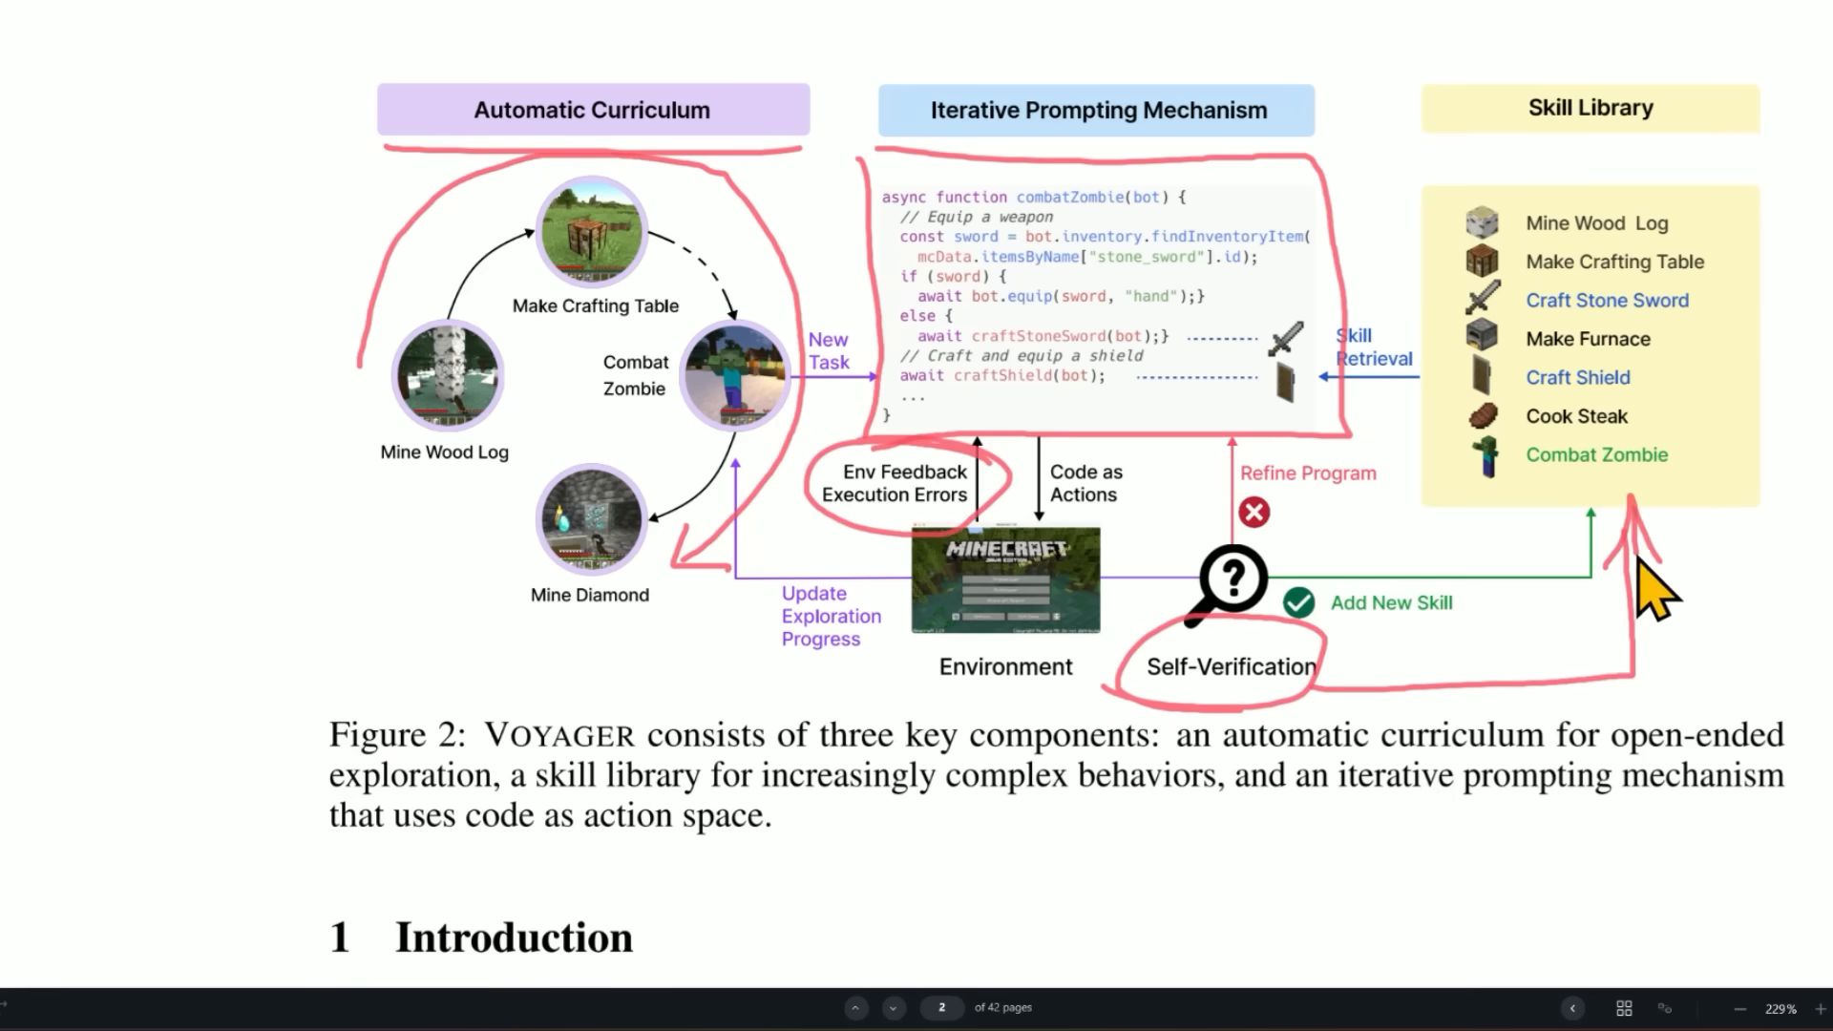
pyautogui.moveTo(1321, 726)
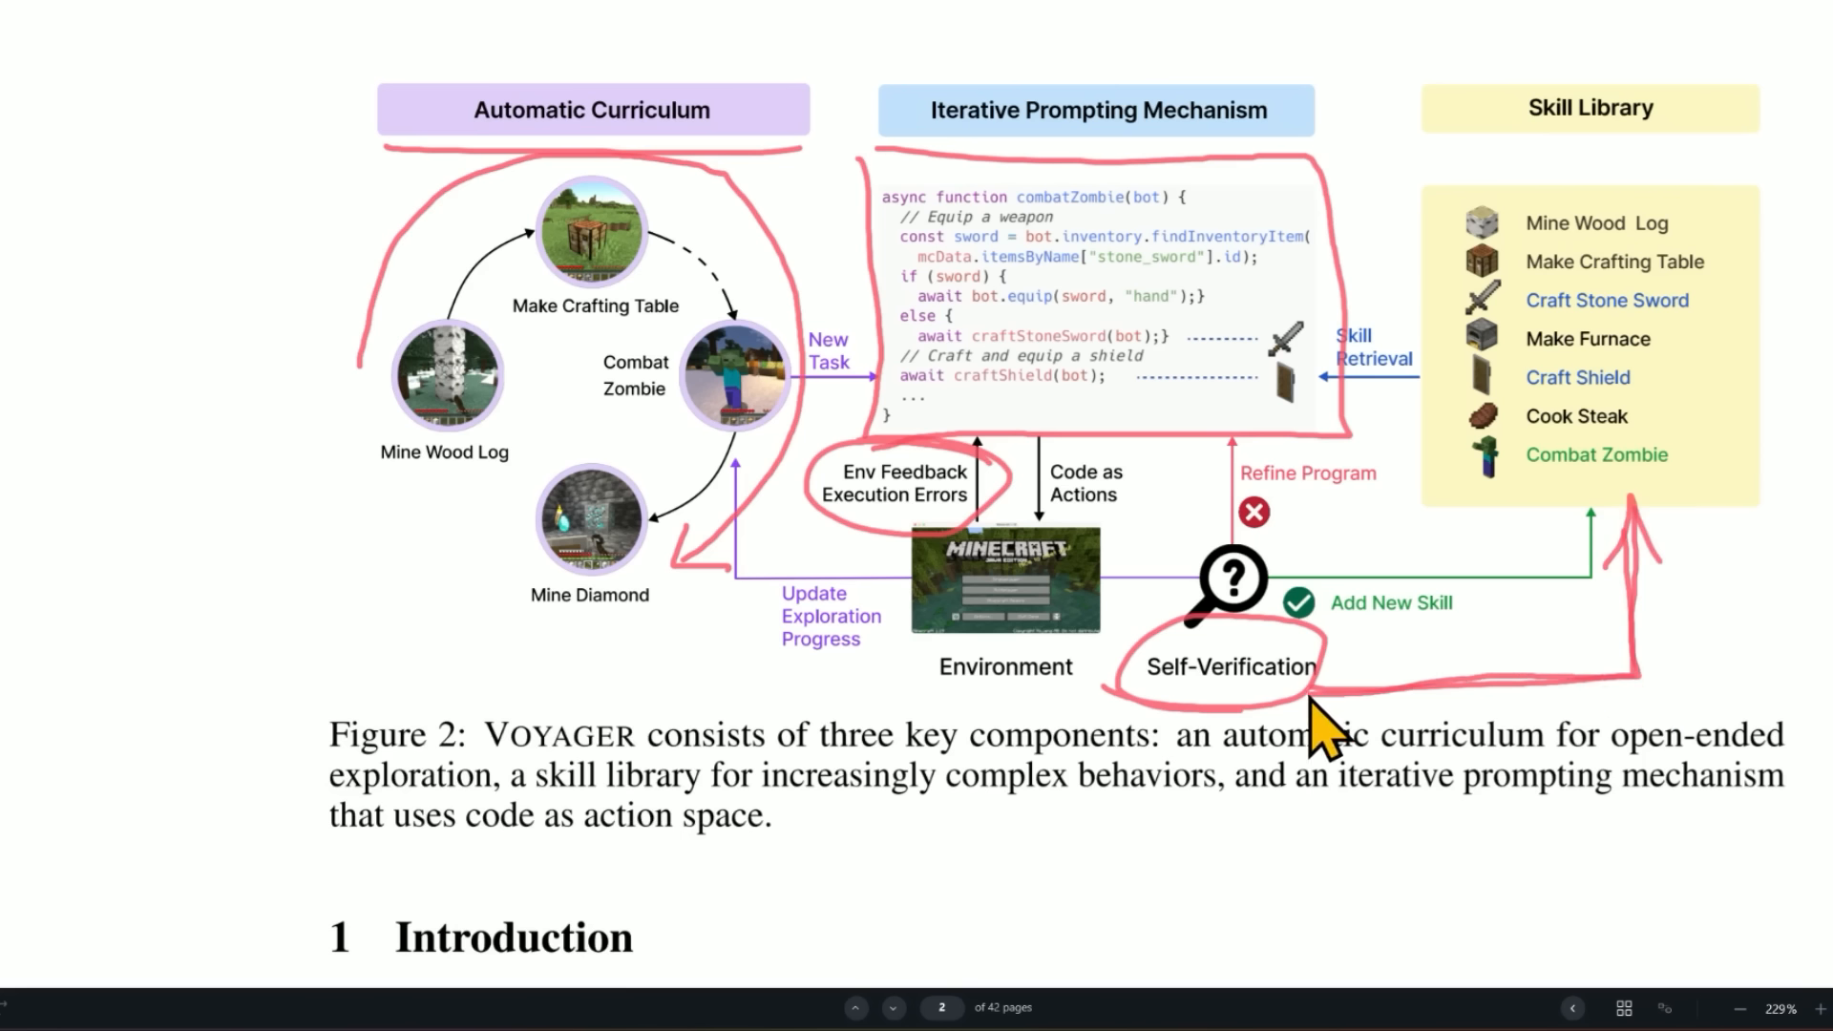
pyautogui.moveTo(1327, 725)
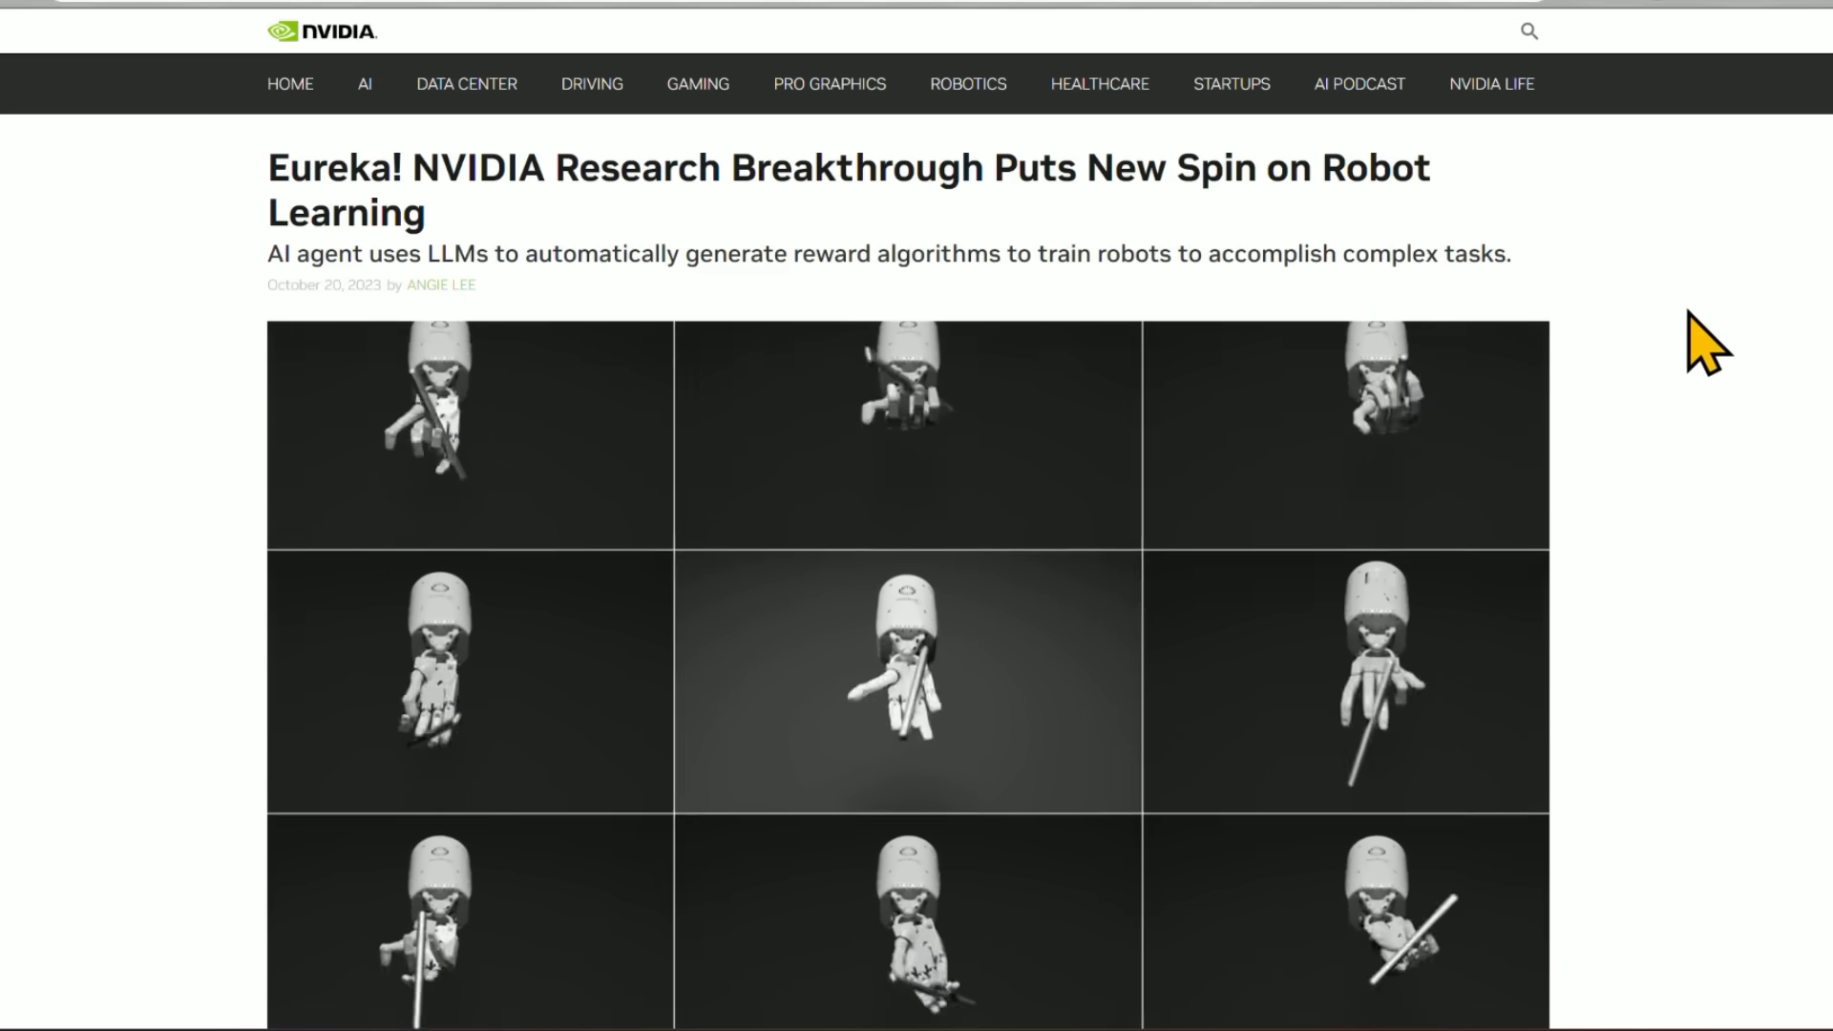
# Scroll the Eureka blog article to its video grid and enlarge the pen-spinning robot hand clip
pyautogui.scroll(-3)
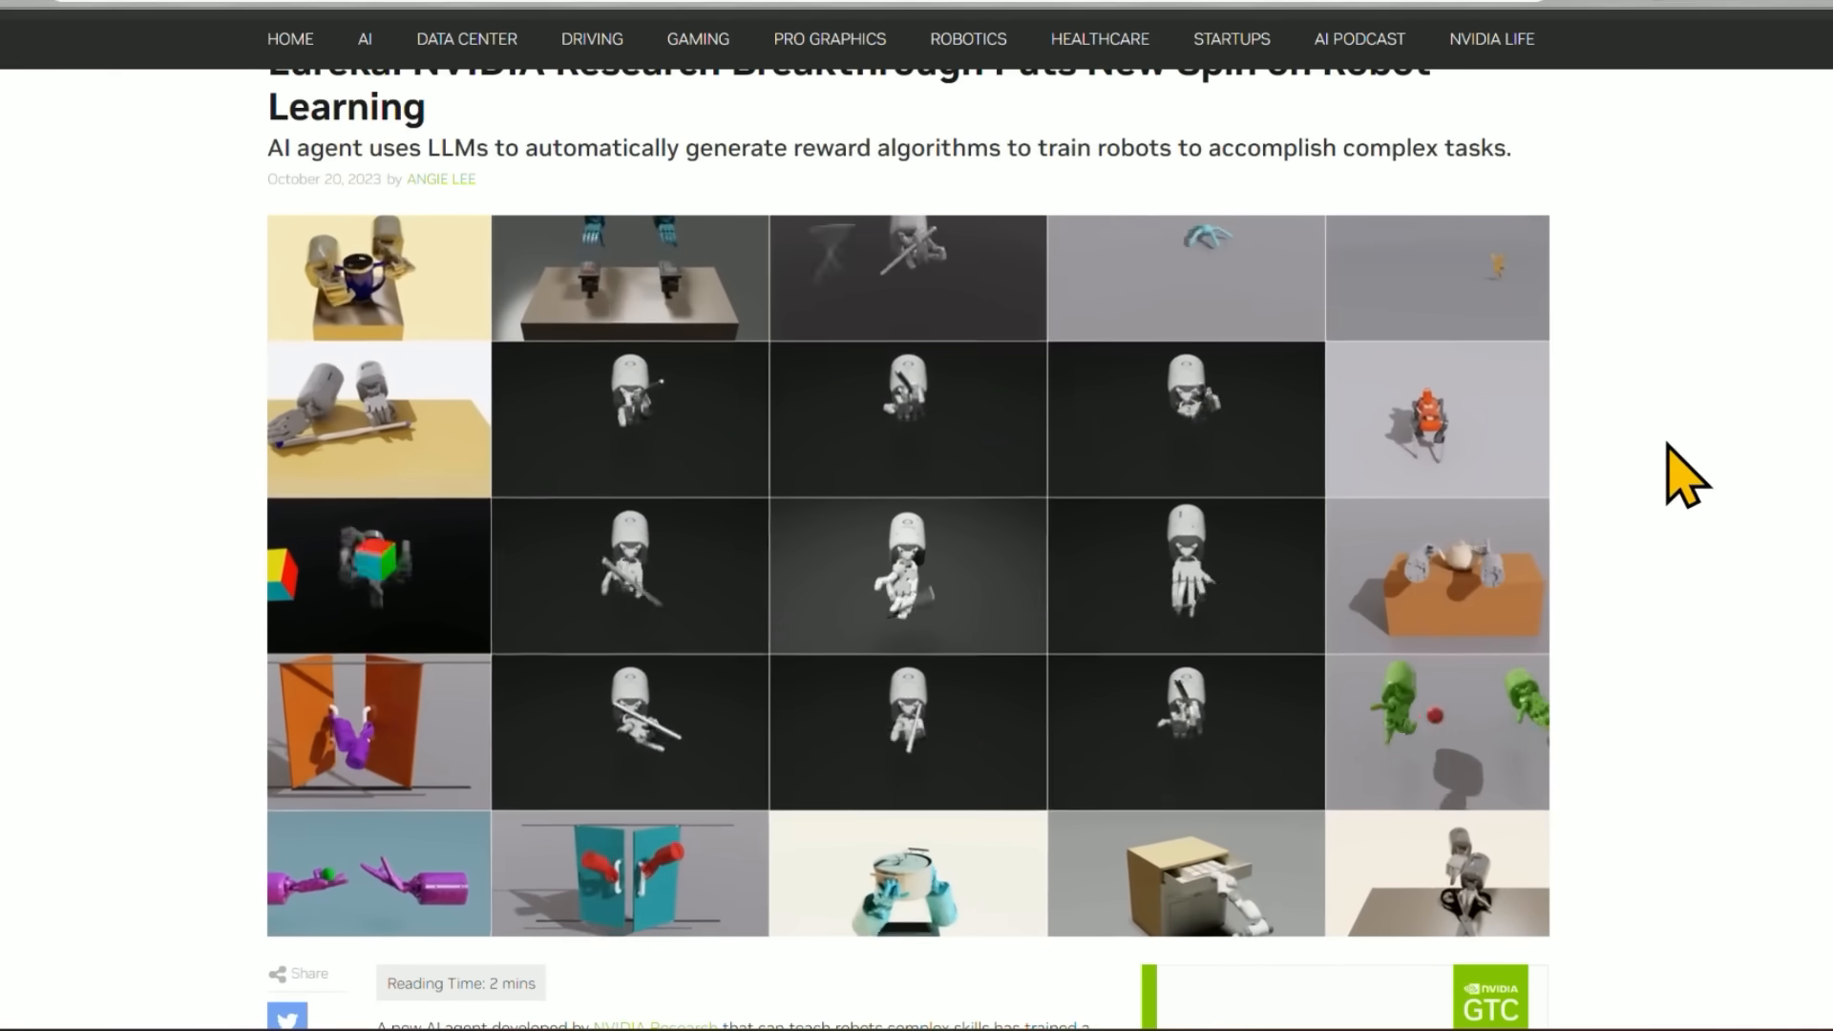
pyautogui.scroll(-3)
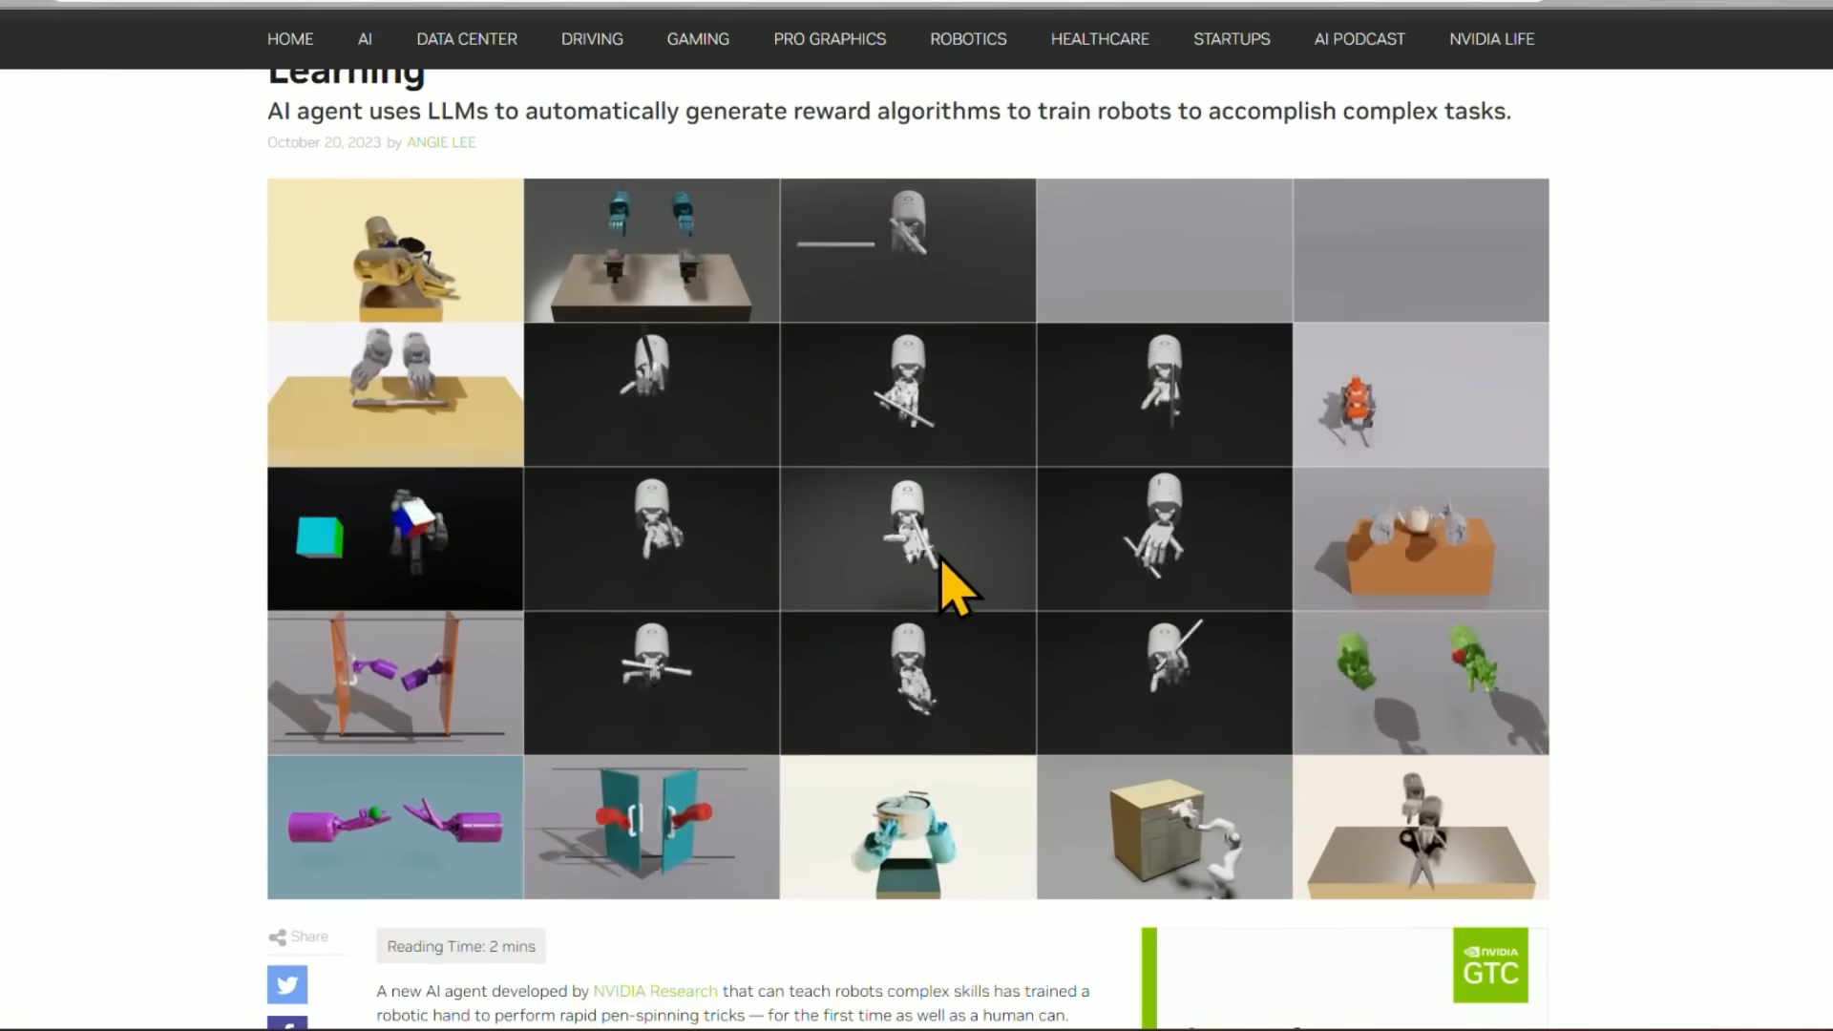
pyautogui.click(907, 539)
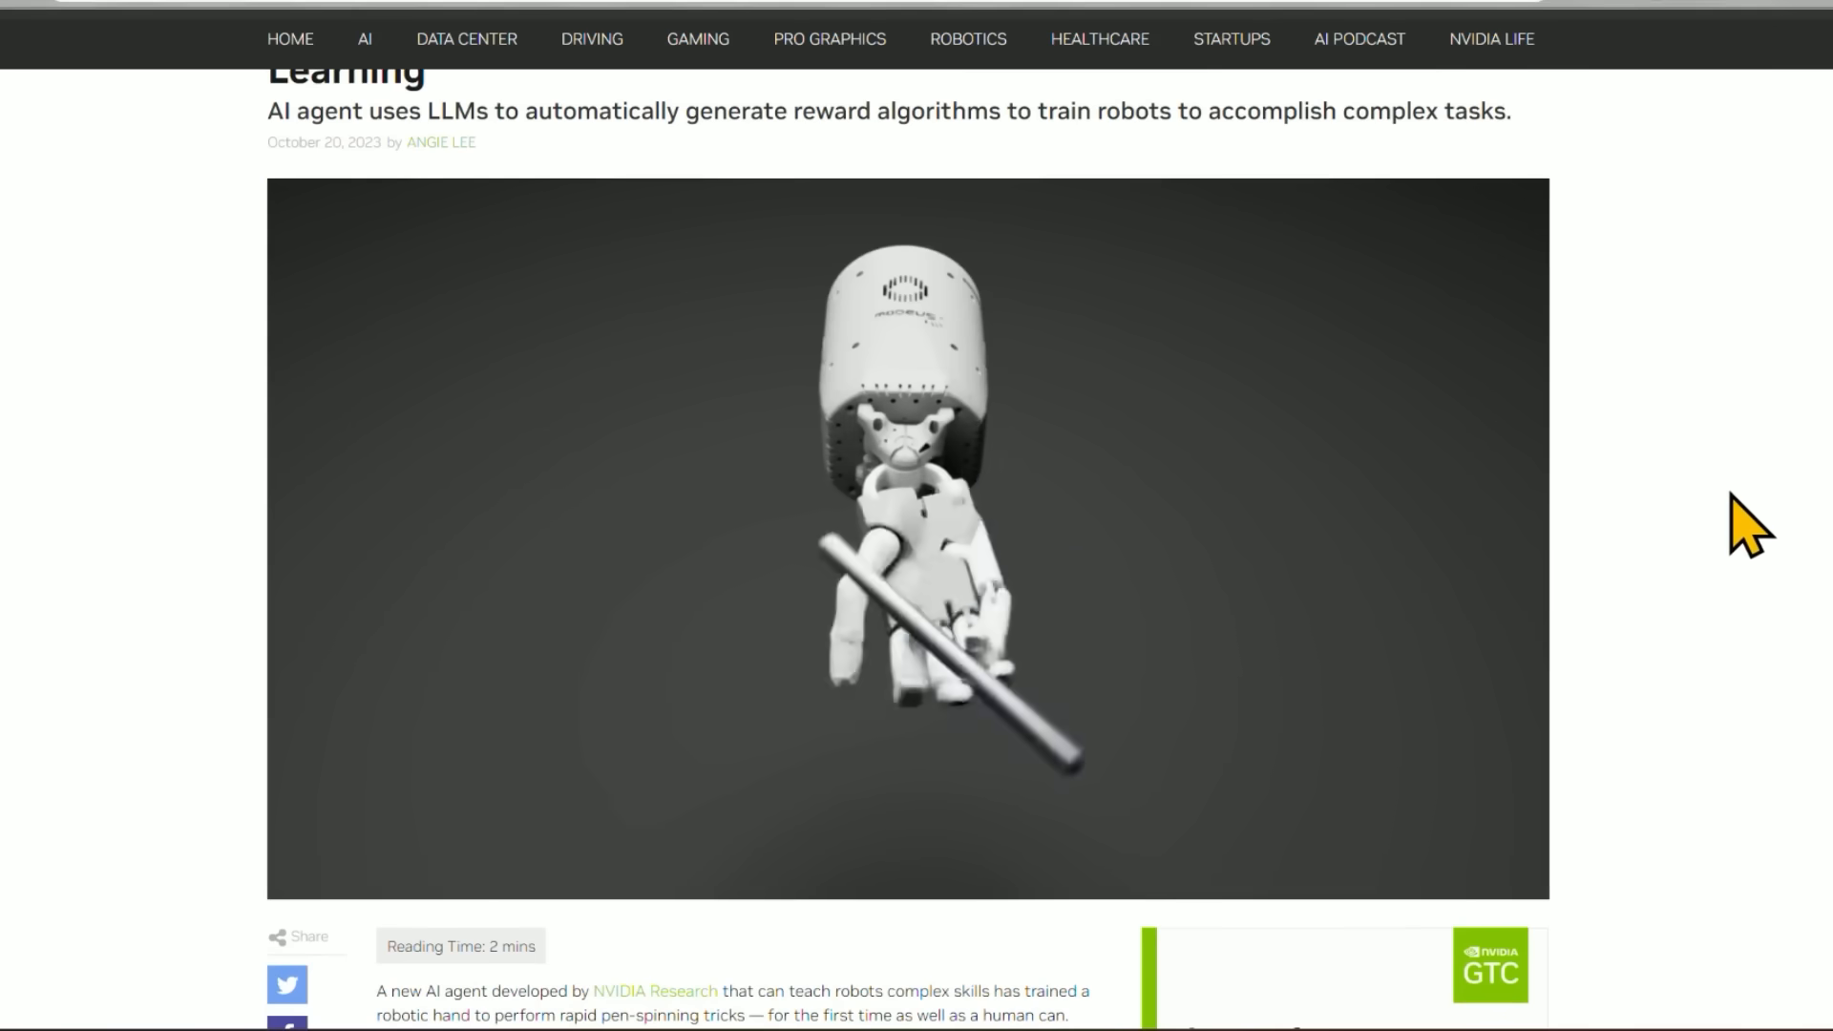
pyautogui.moveTo(1719, 445)
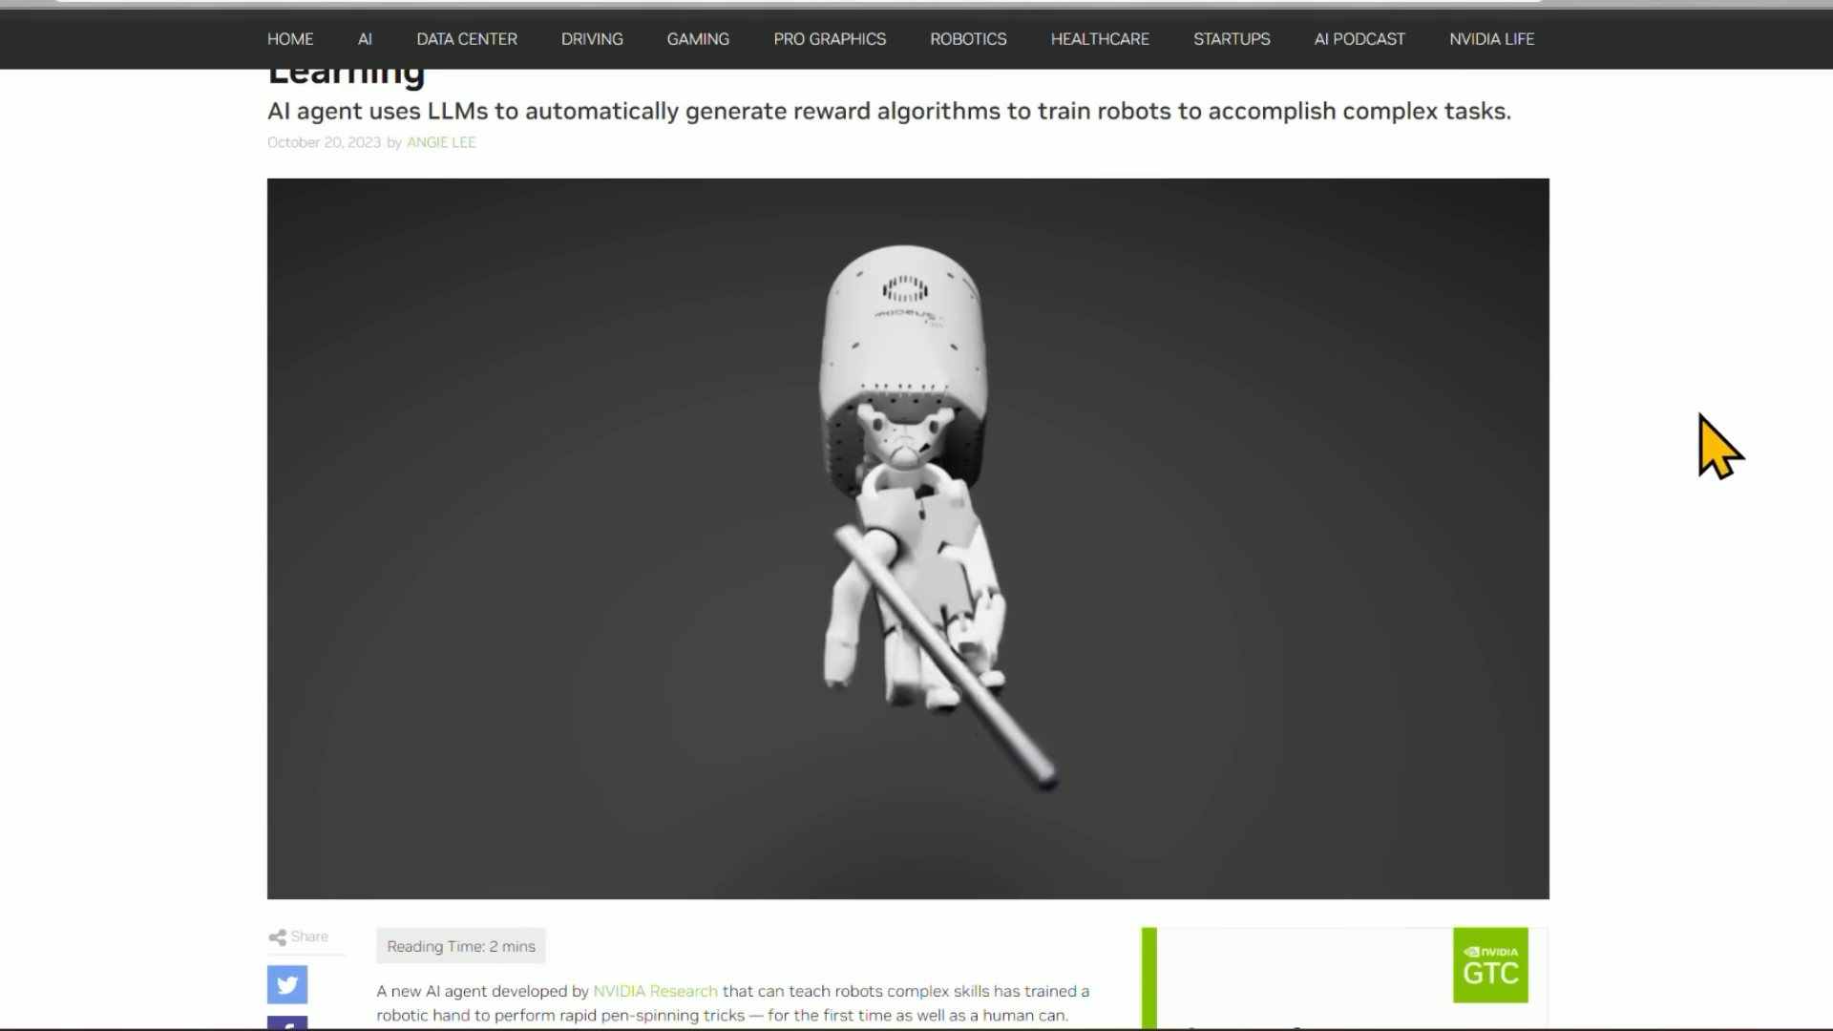
pyautogui.scroll(-3)
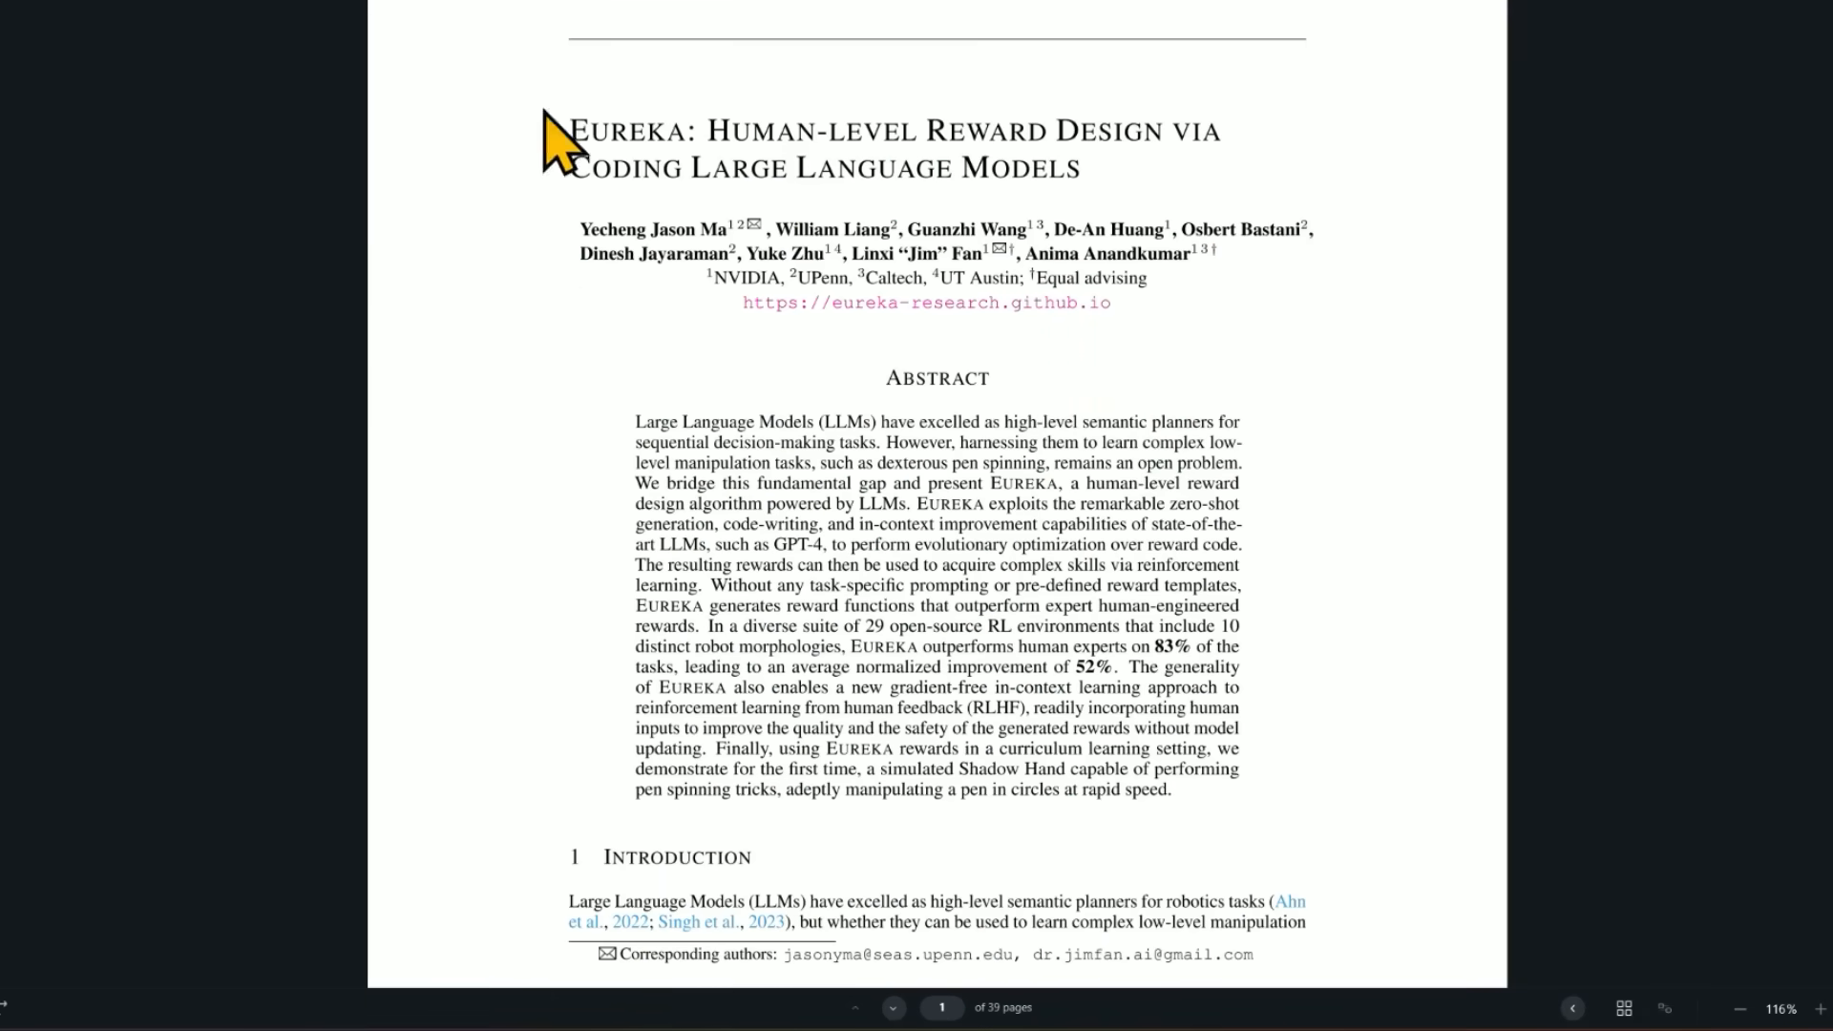
pyautogui.moveTo(503, 292)
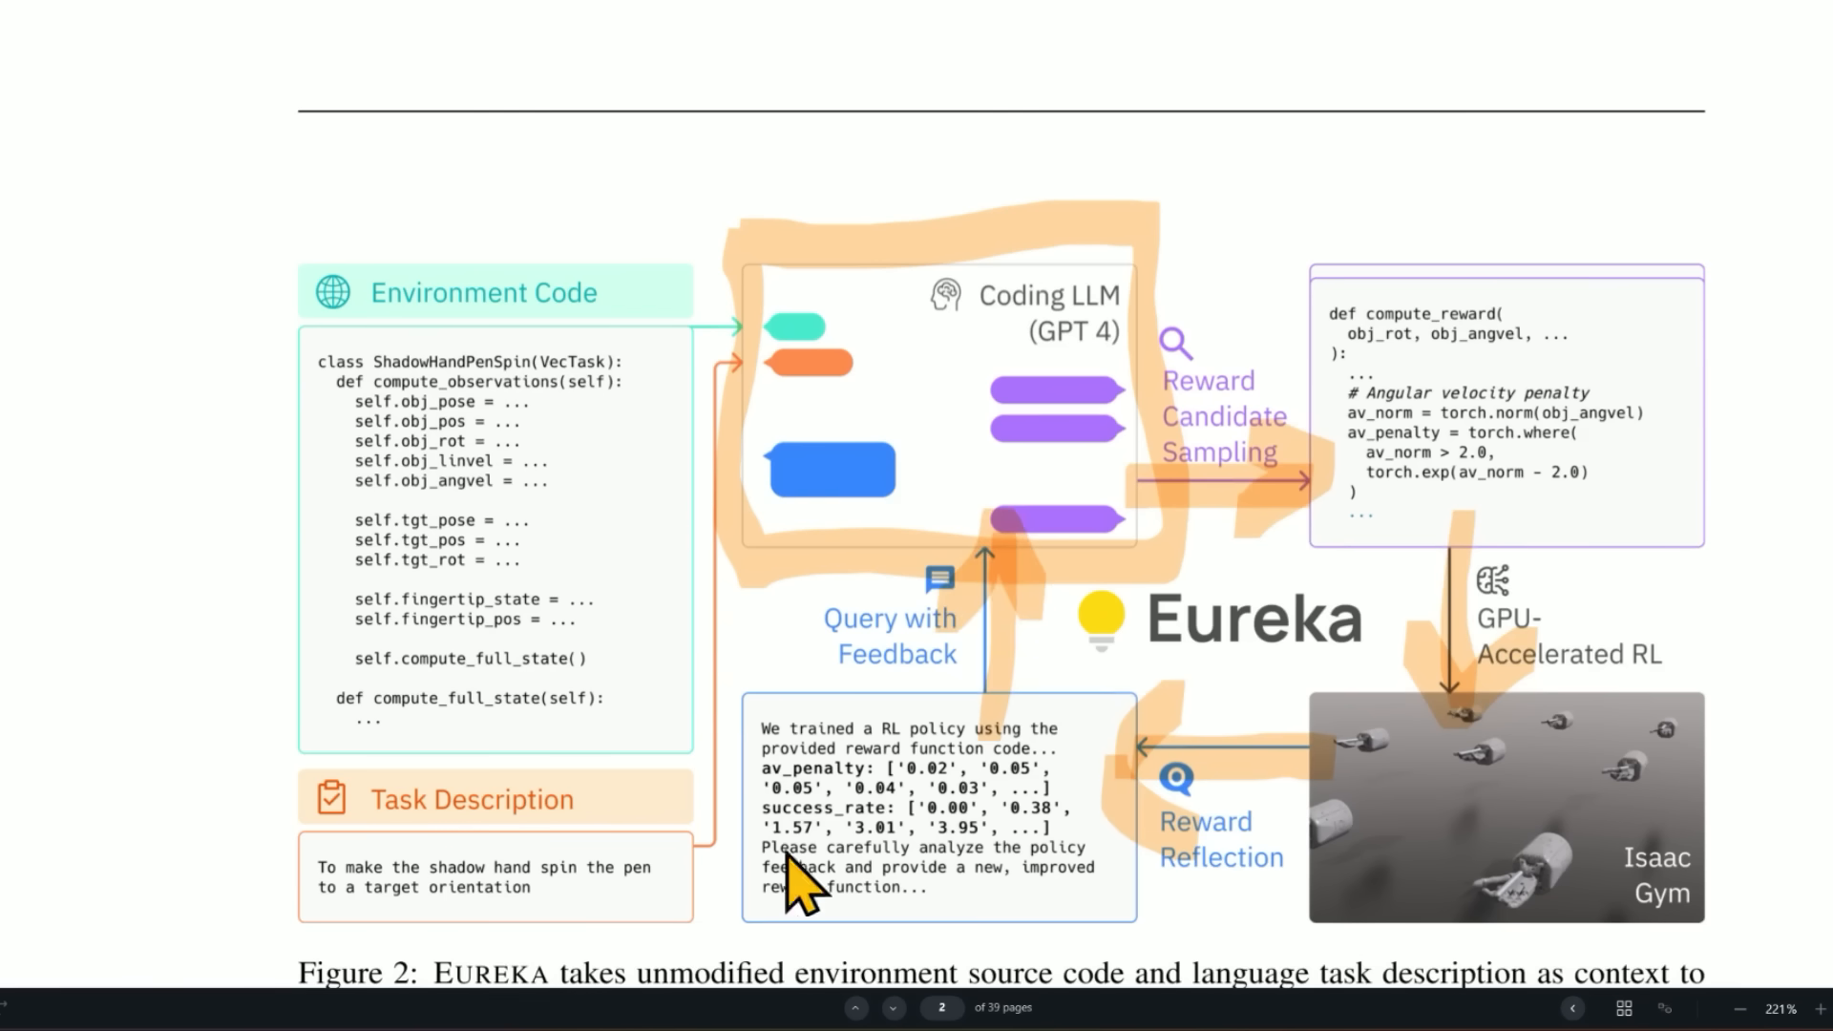
# Scroll the Eureka paper down to Figure 2's reward-design loop on page 2
pyautogui.scroll(-3)
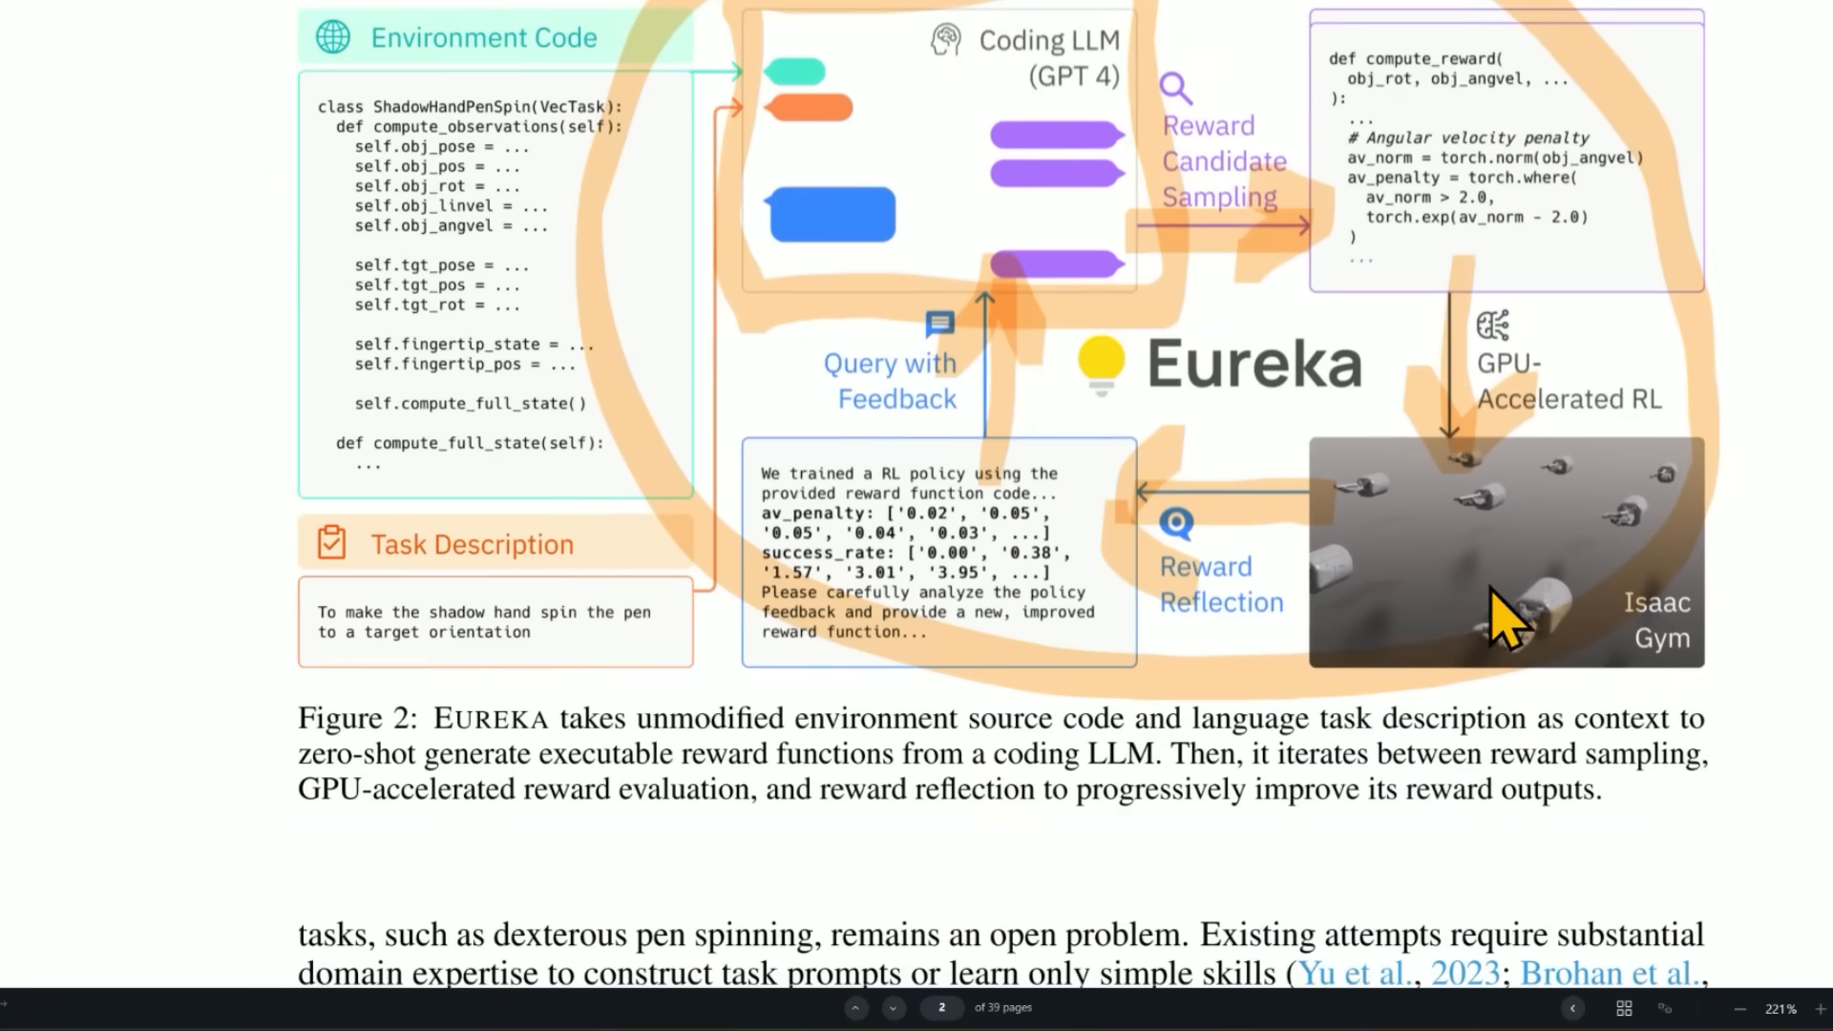
pyautogui.scroll(-3)
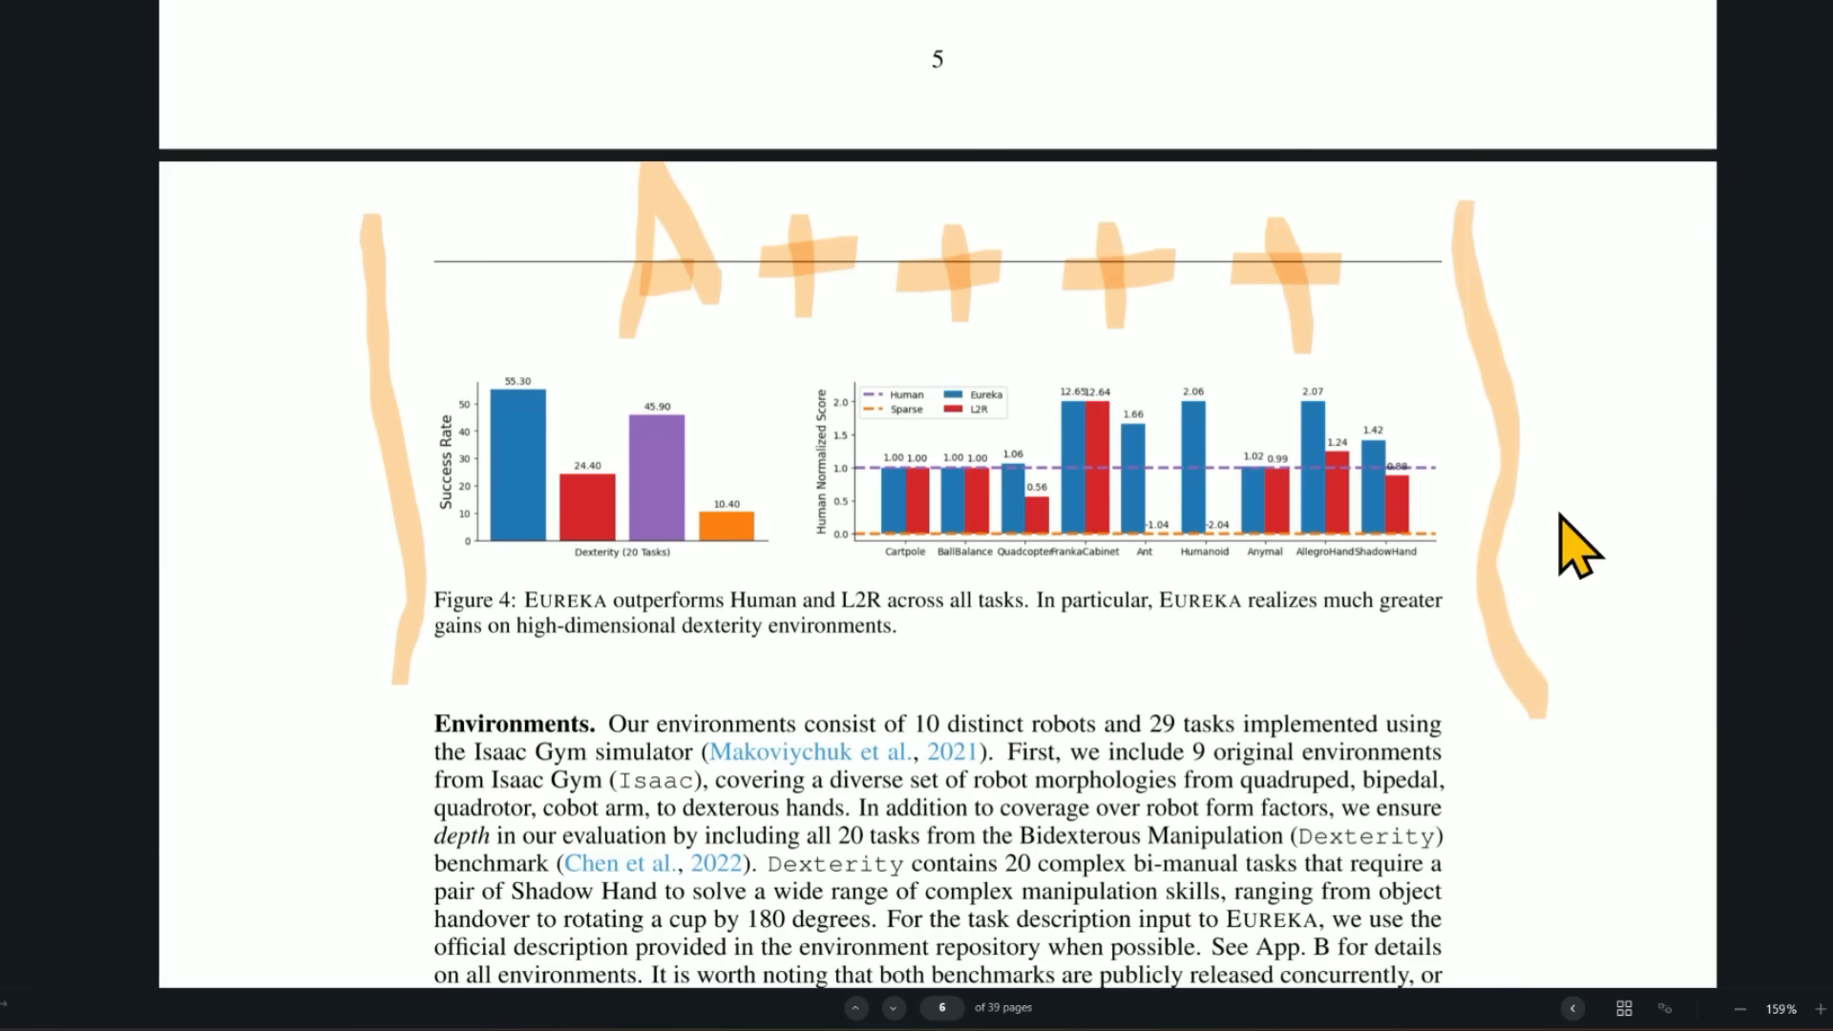
# Scroll from the Figure 4 results down to page 7's Figures 5 and 6
pyautogui.scroll(-3)
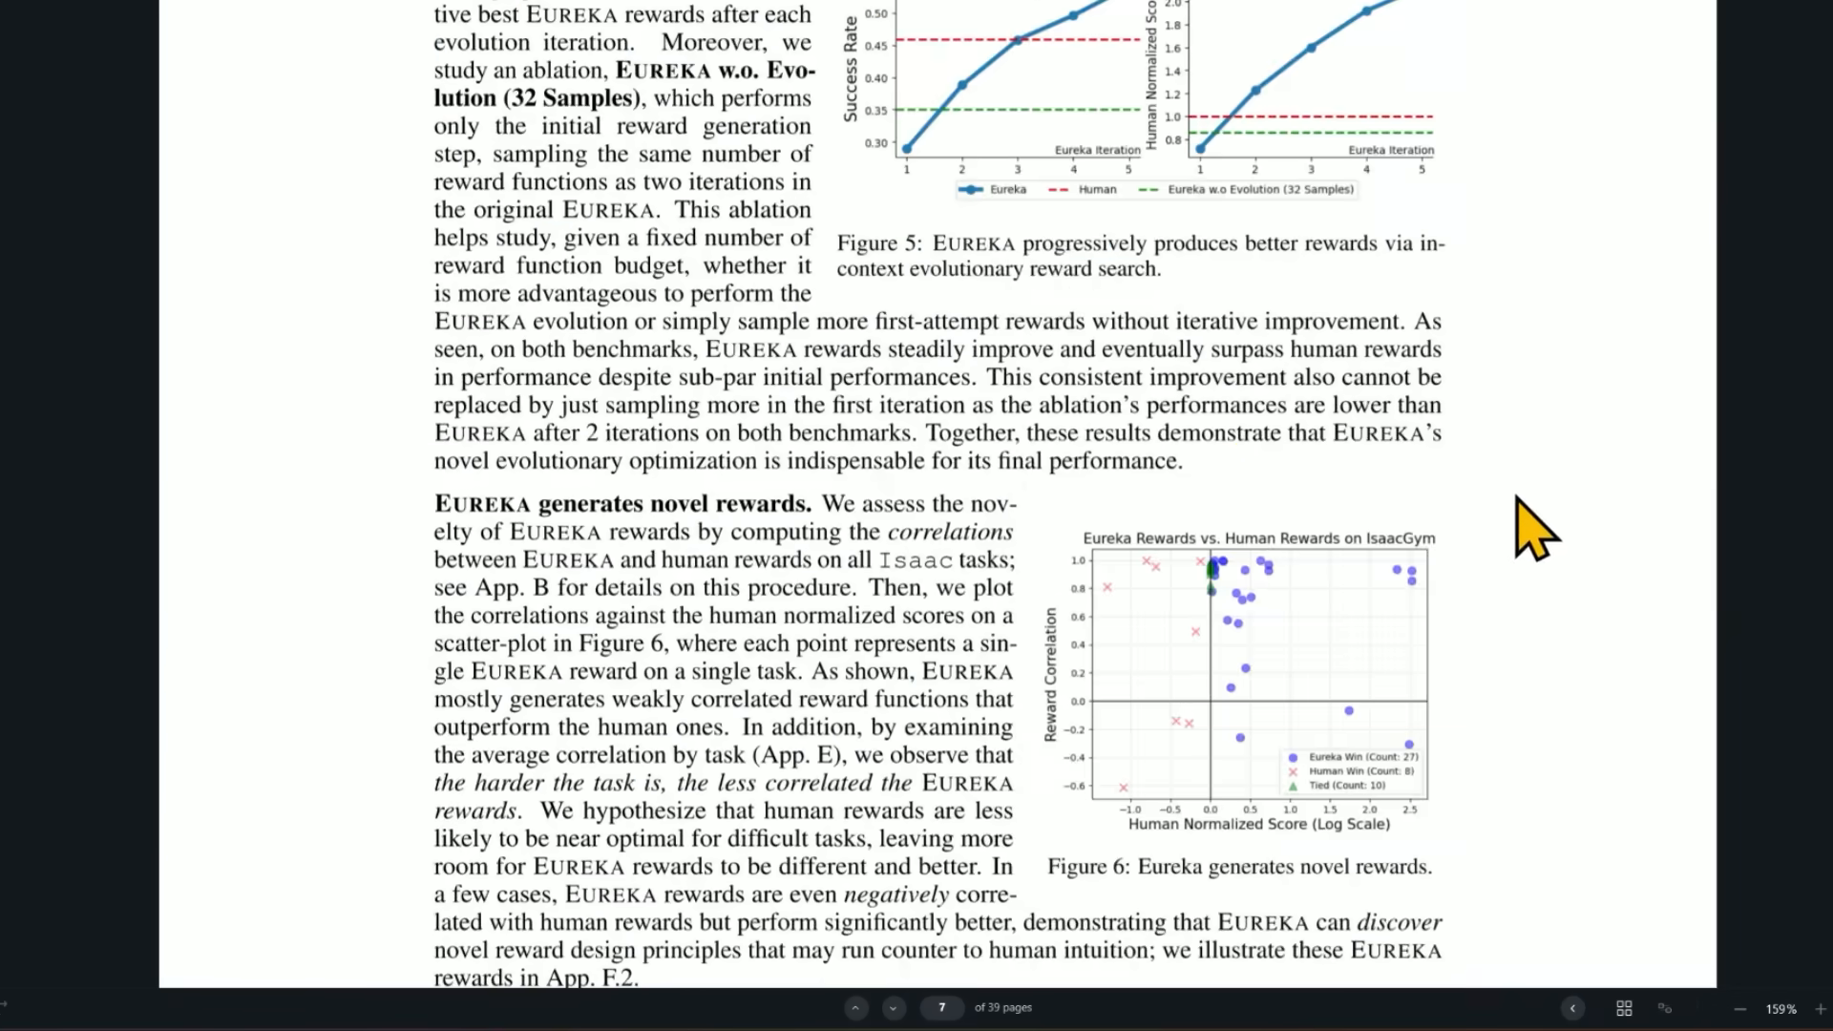